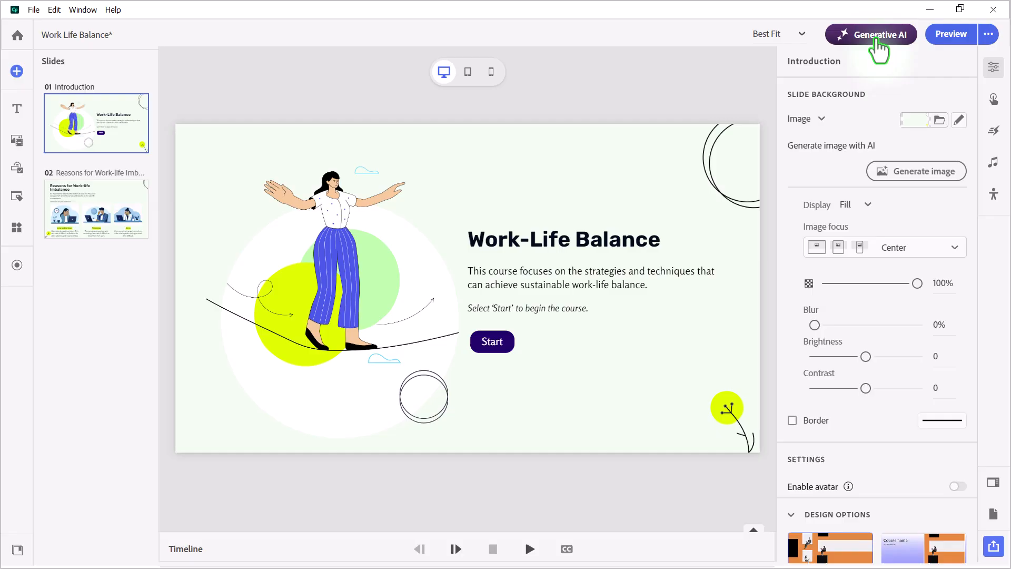
Open the Generative AI panel showing the project's theme and avatar settings.
click(870, 35)
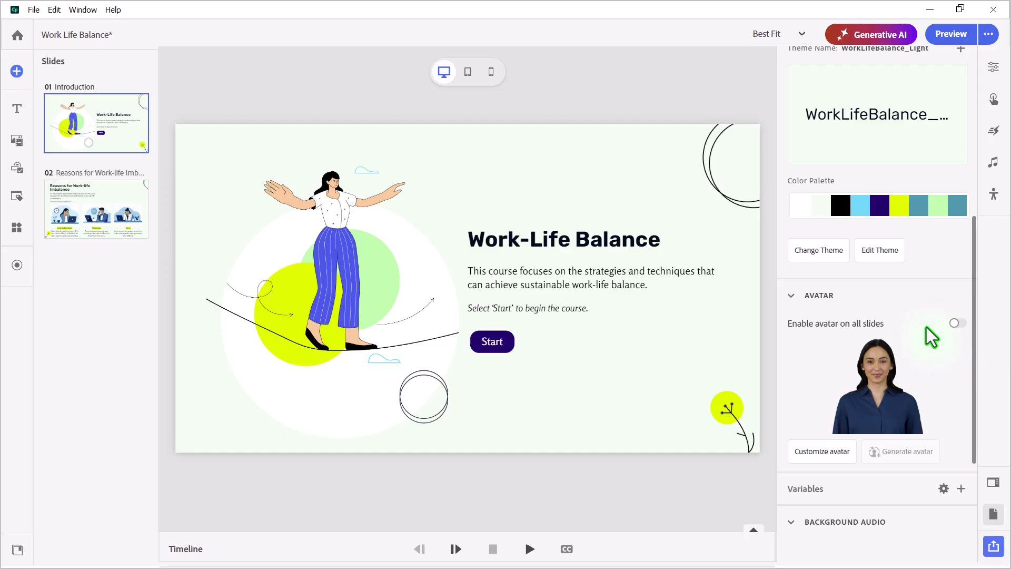
mouse_move(864, 332)
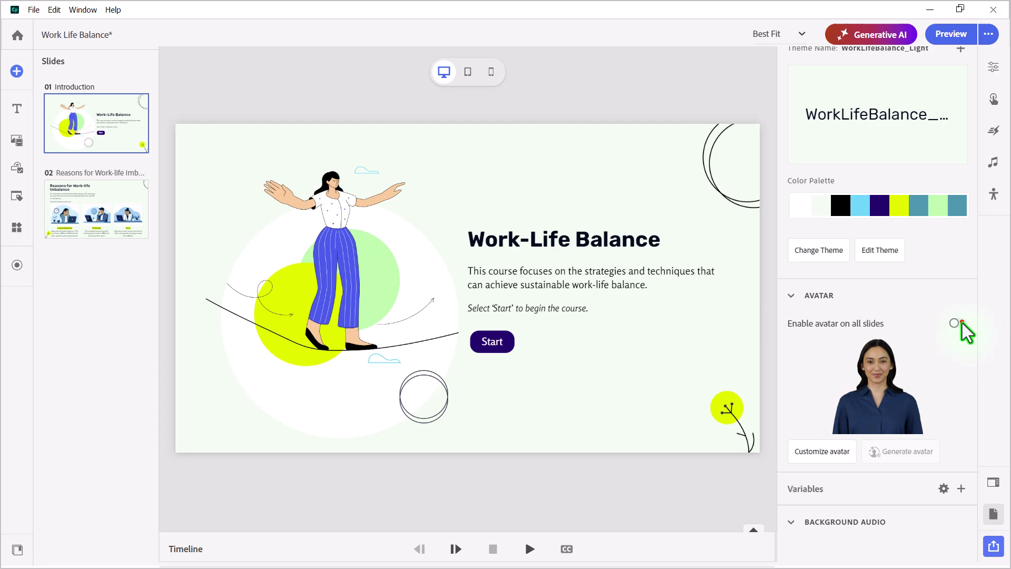
Enable the avatar on all slides, shaped as a circle with light green solid fill.
click(956, 322)
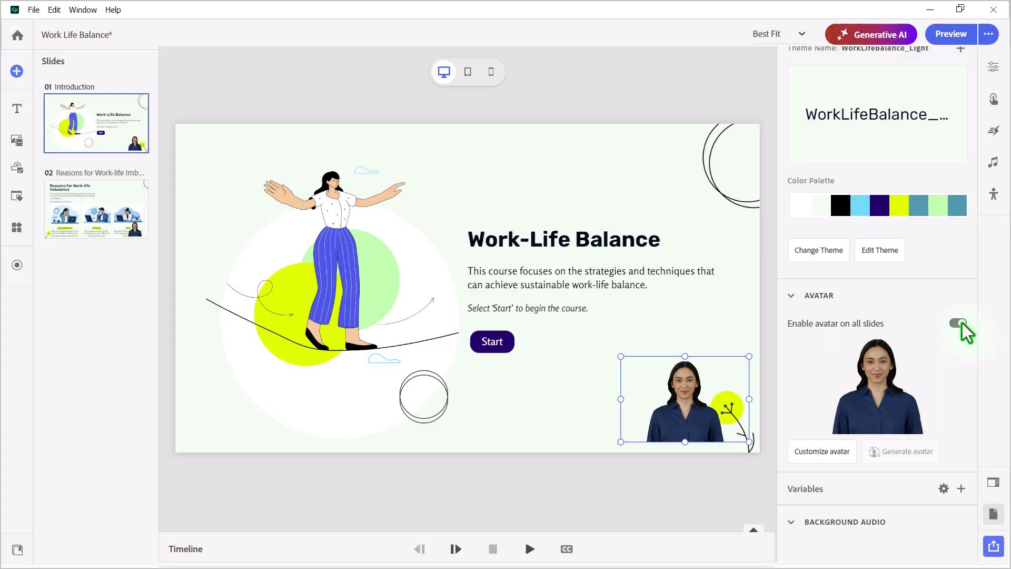
click(957, 322)
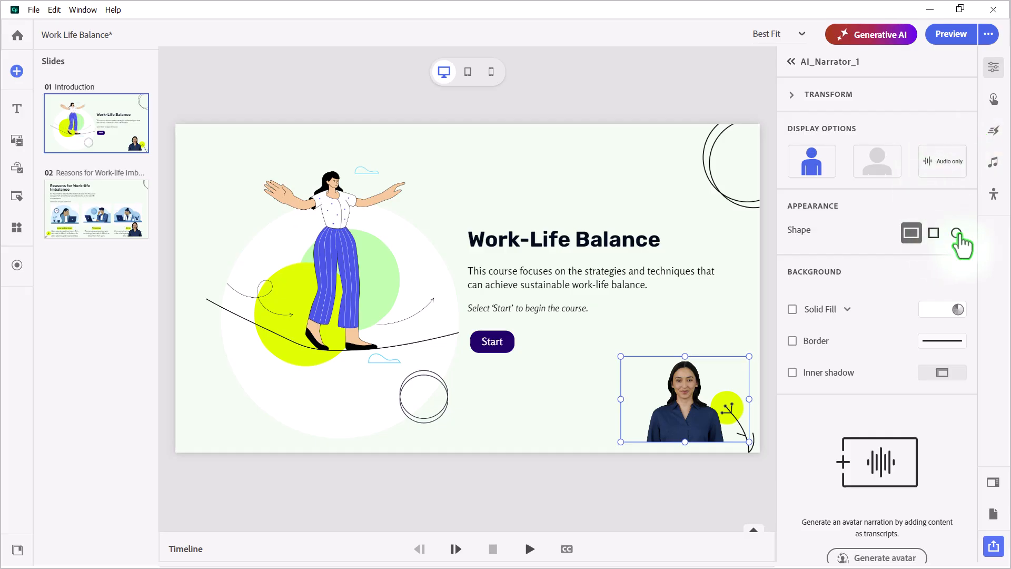
click(956, 232)
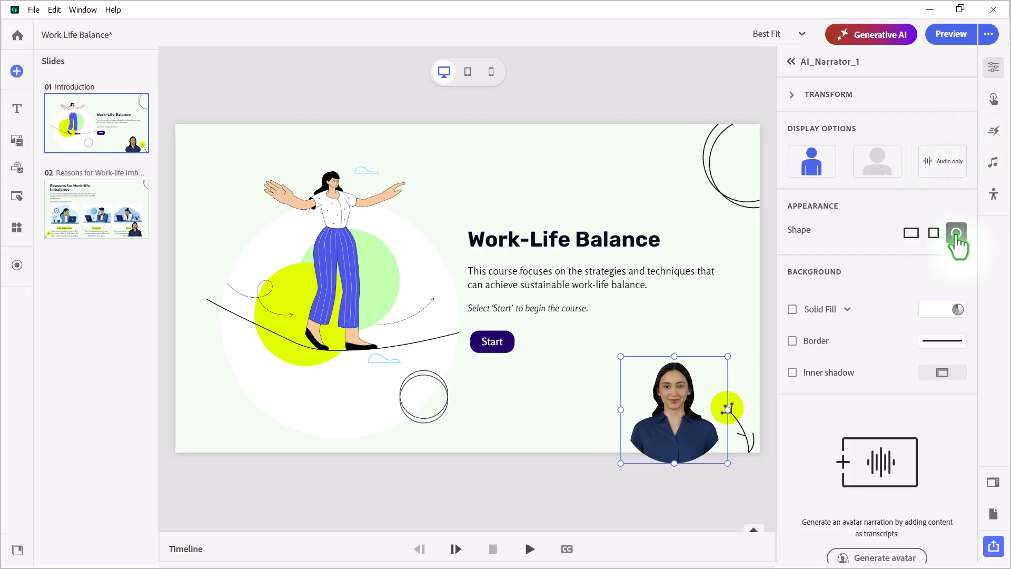
click(956, 233)
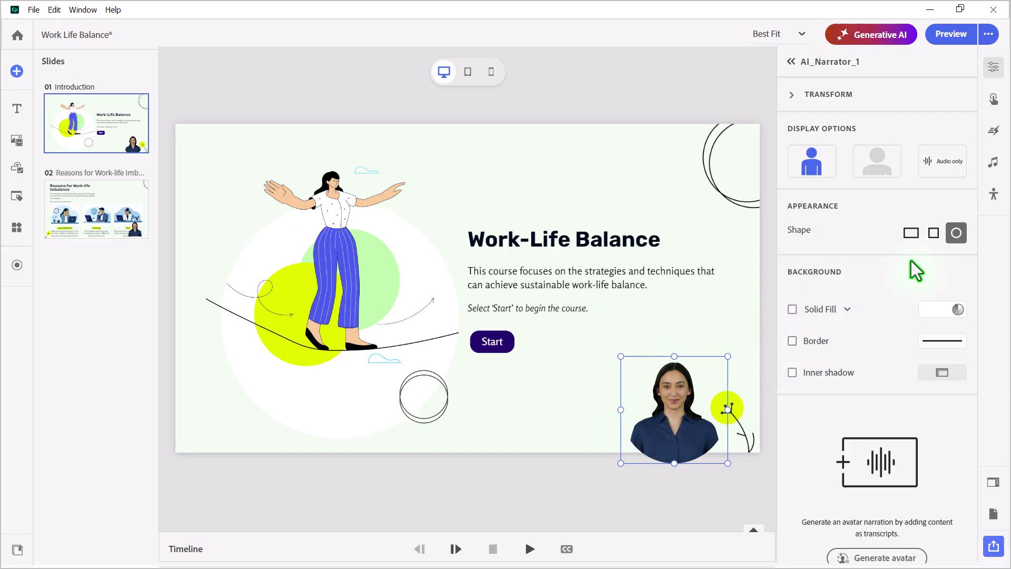
mouse_move(810, 315)
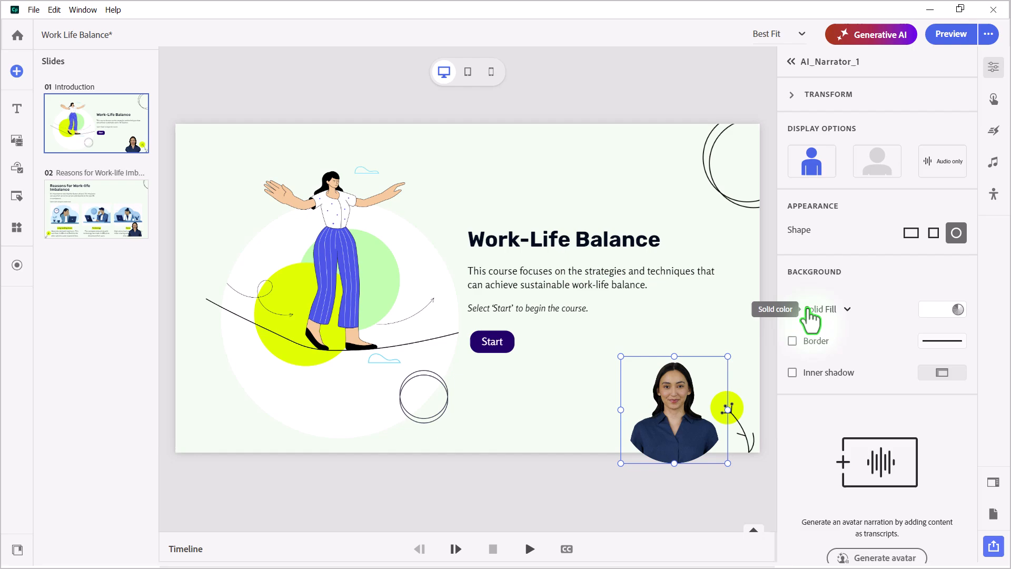
mouse_move(853, 322)
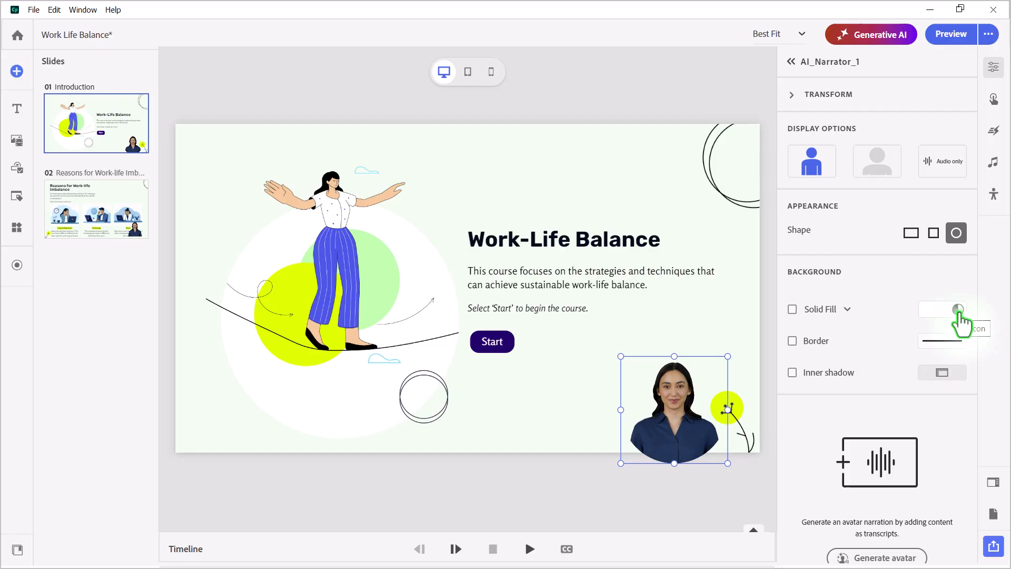
click(957, 309)
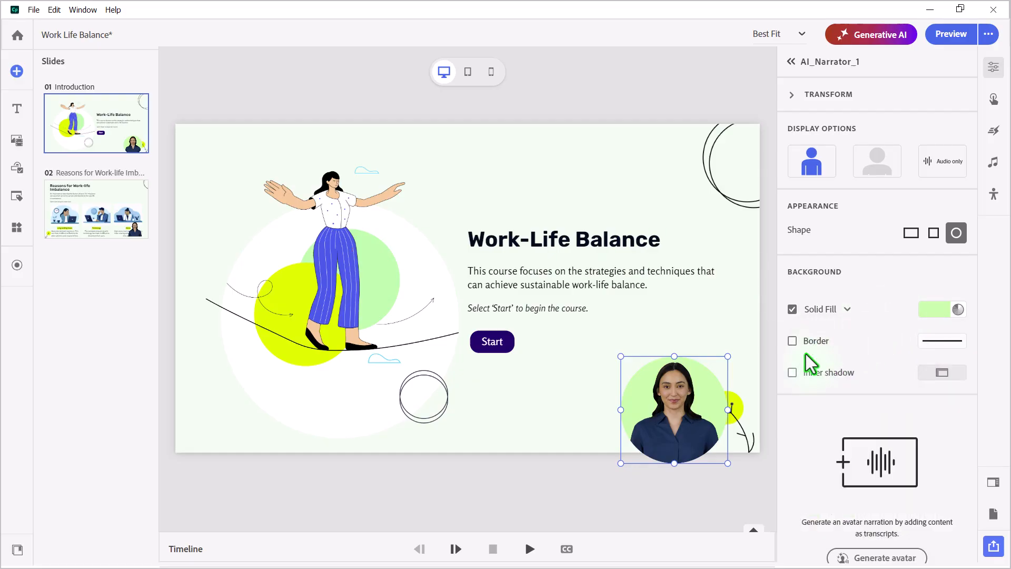
mouse_move(851, 381)
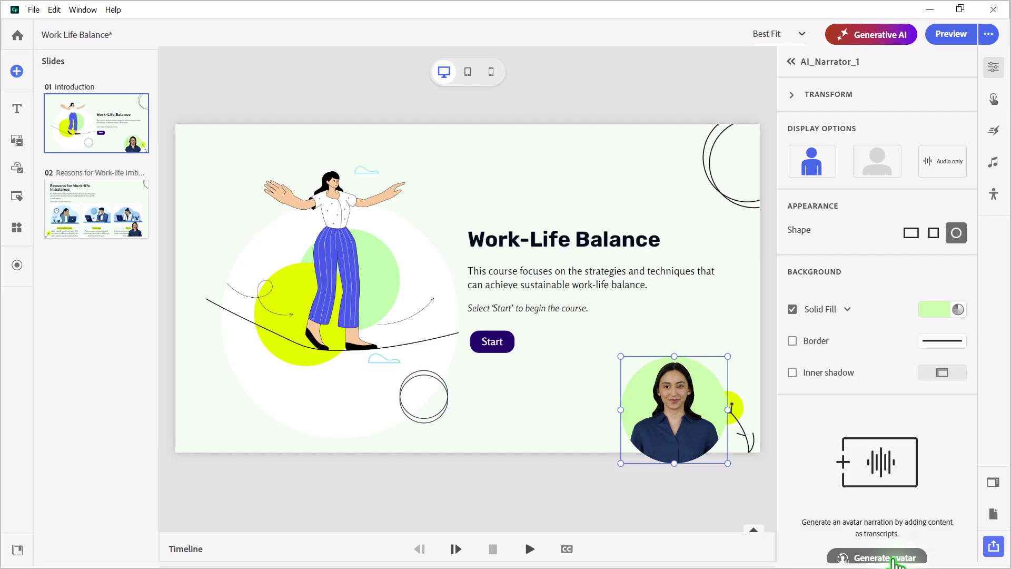
Write the avatar's Slide Enter narration about sustainable work-life balance, with a 0.5s pause.
click(876, 556)
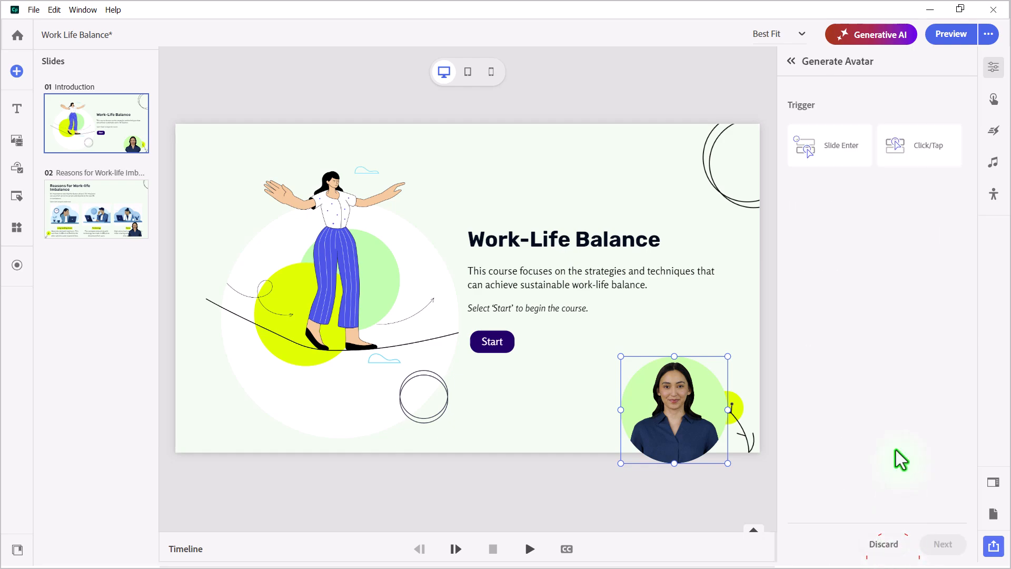
mouse_move(901, 365)
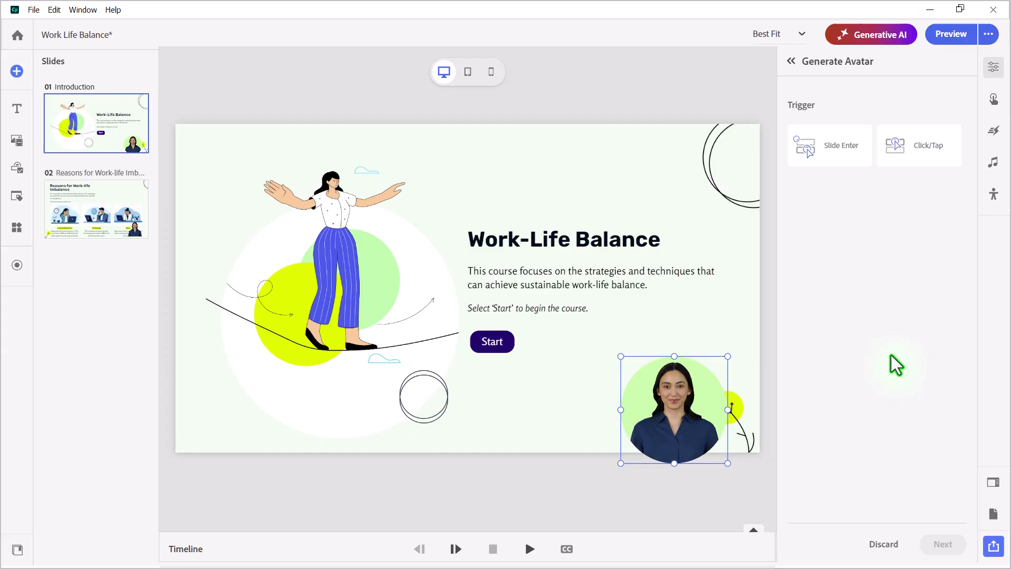
mouse_move(875, 348)
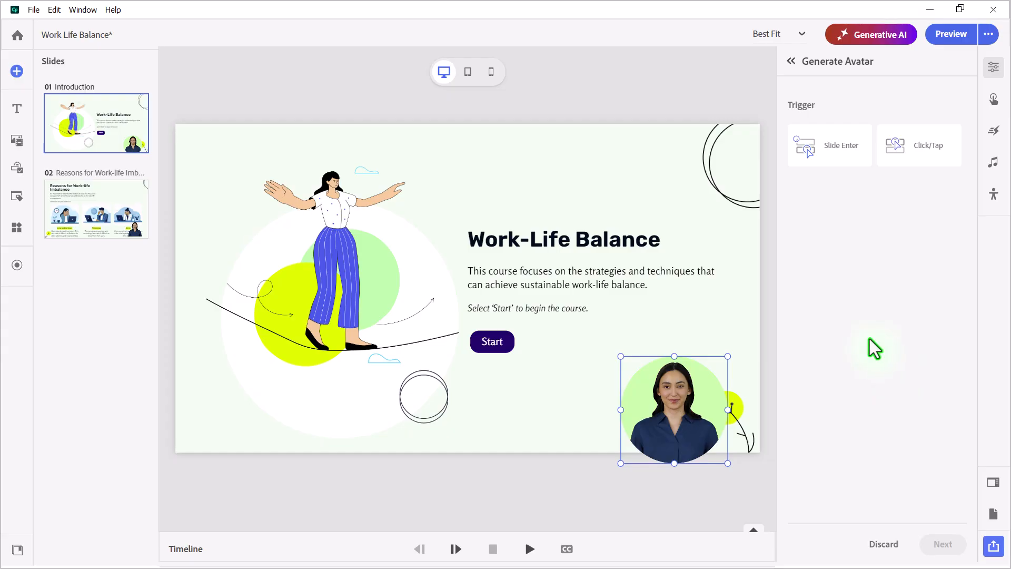
mouse_move(847, 164)
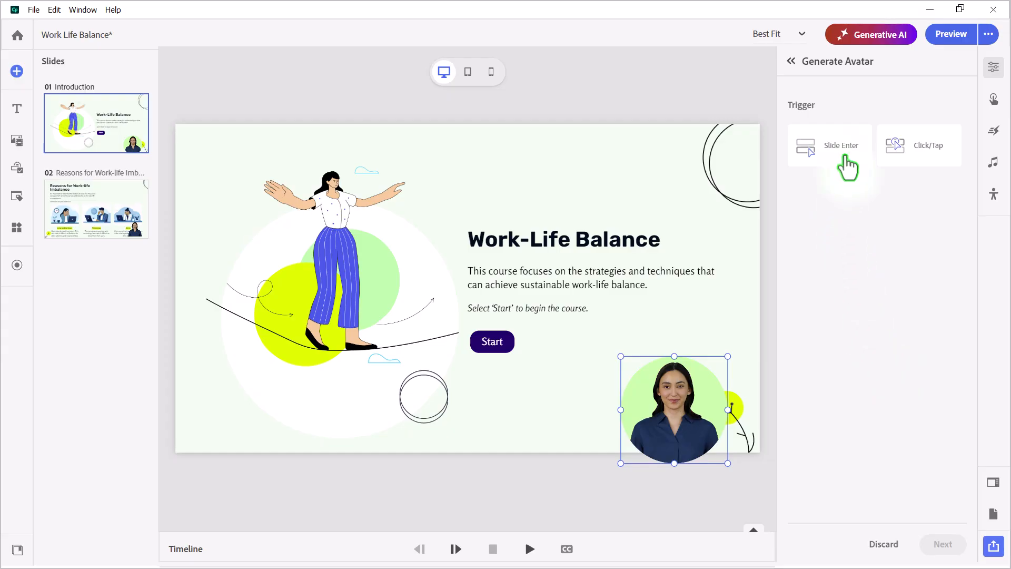
mouse_move(831, 235)
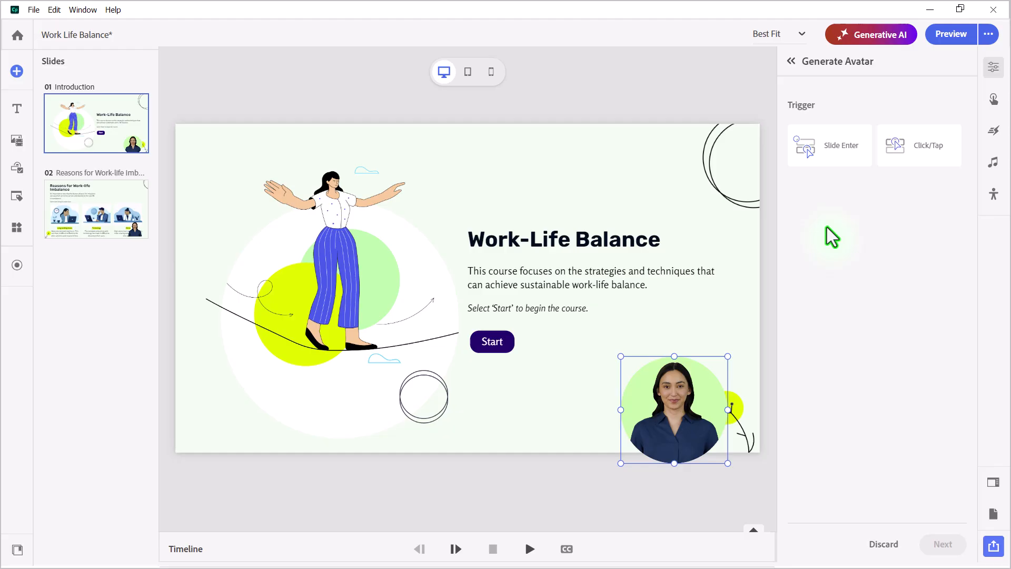
mouse_move(785, 398)
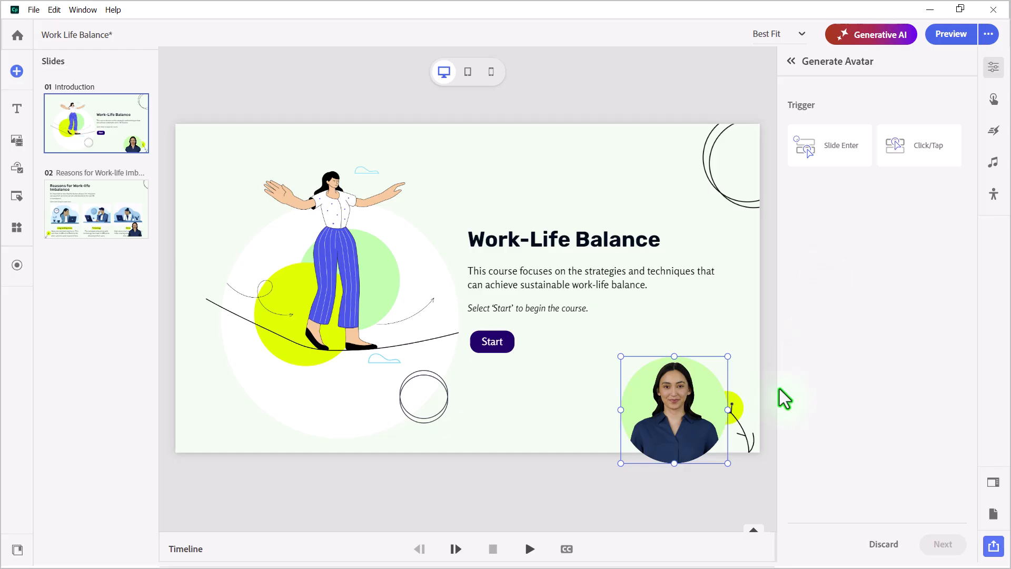
mouse_move(799, 321)
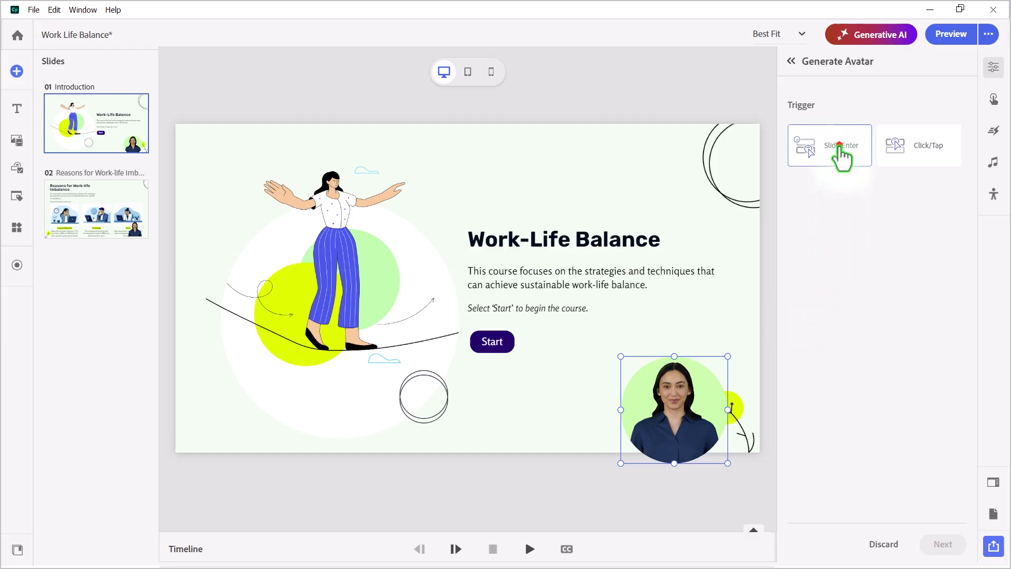
click(829, 145)
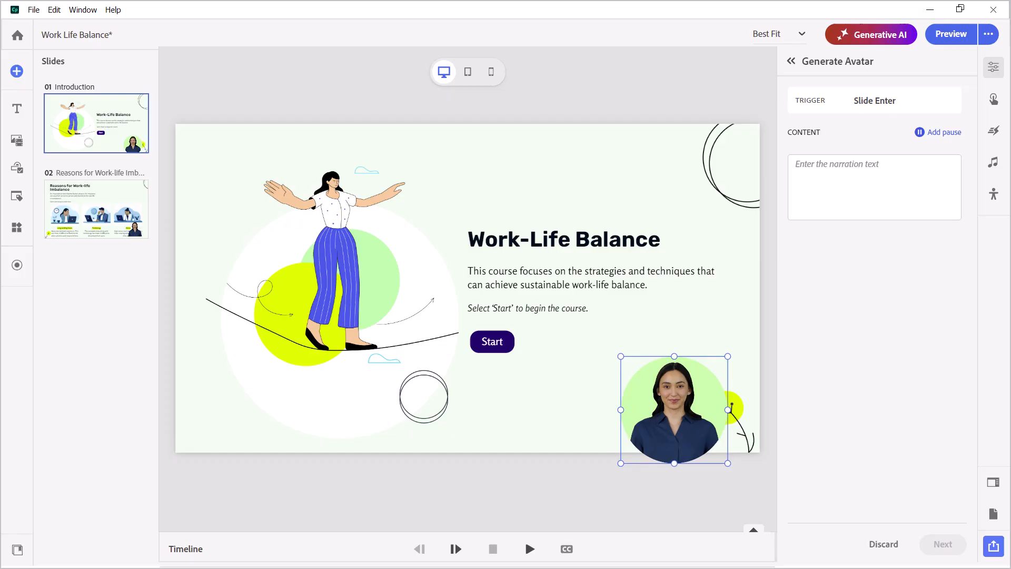
mouse_move(374, 116)
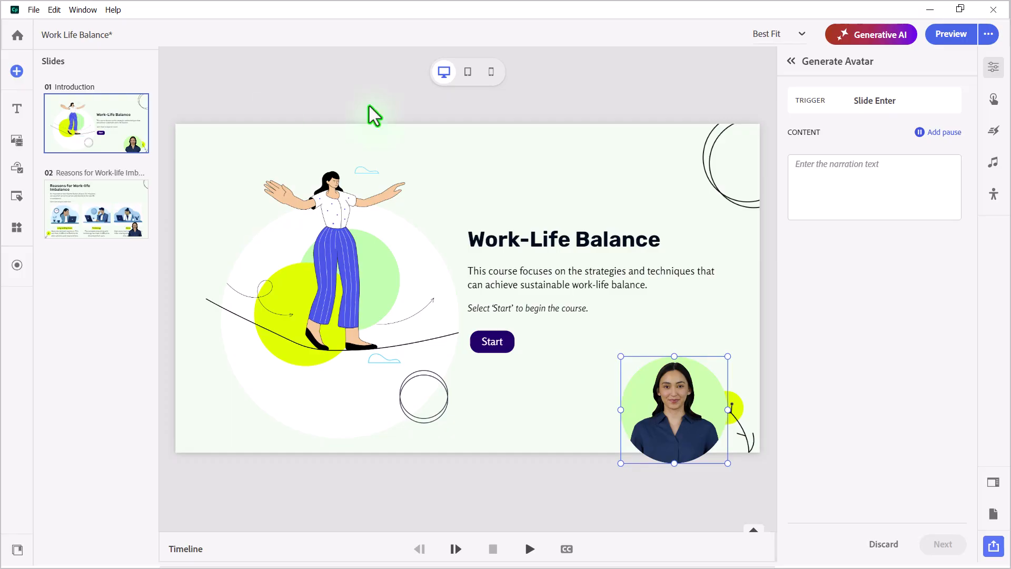
text(This course focuses on the strategies and techniques that can achieve sustainable work-life balance. Select 'Start' to begin the course.)
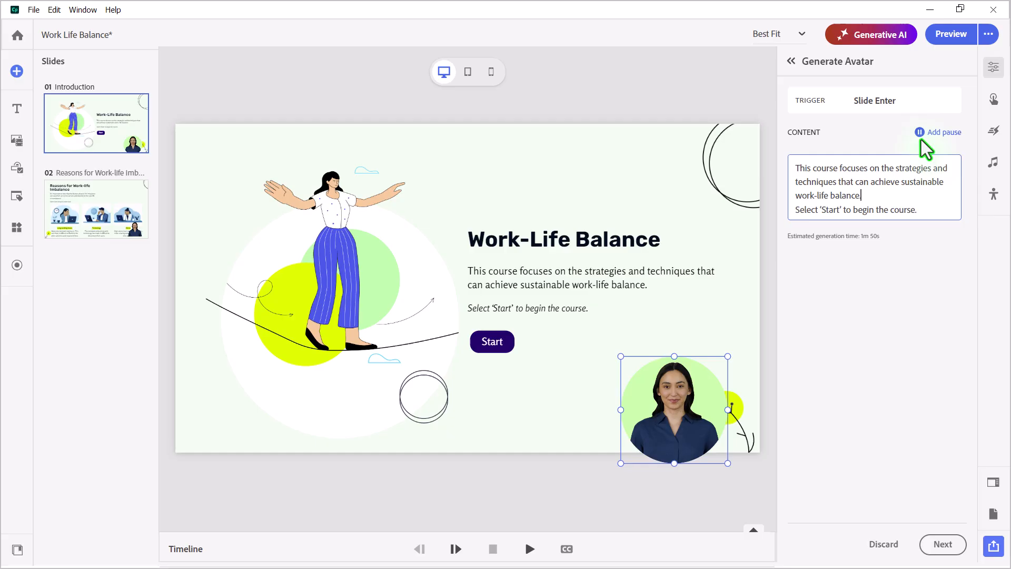
mouse_move(921, 141)
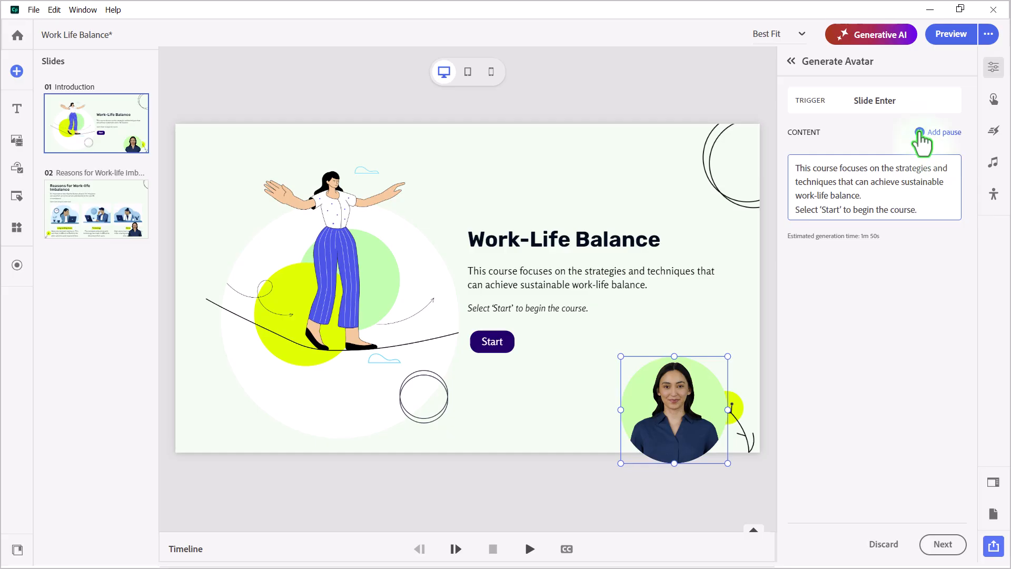
click(944, 132)
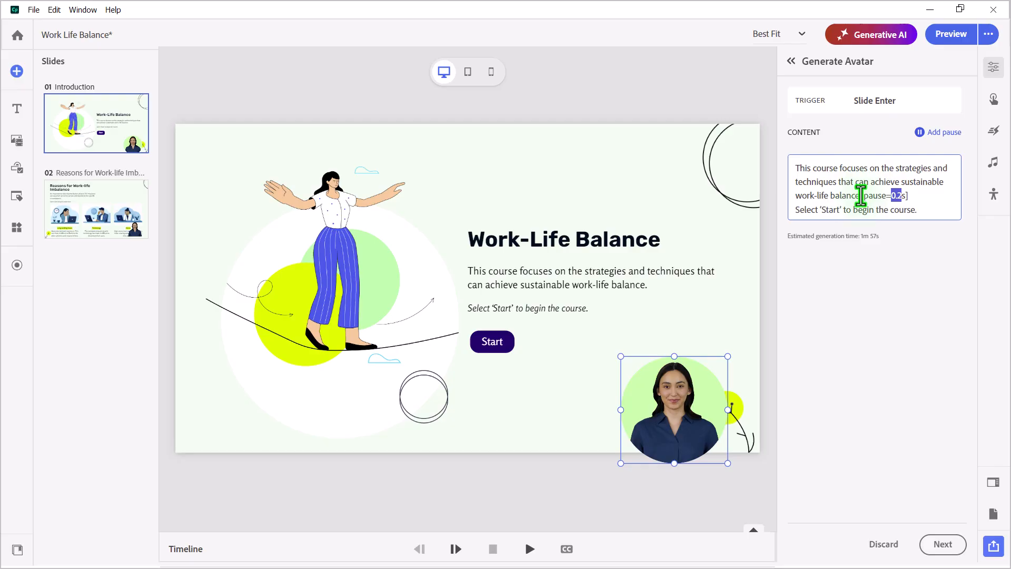
click(899, 196)
text(Work-Life Balance.)
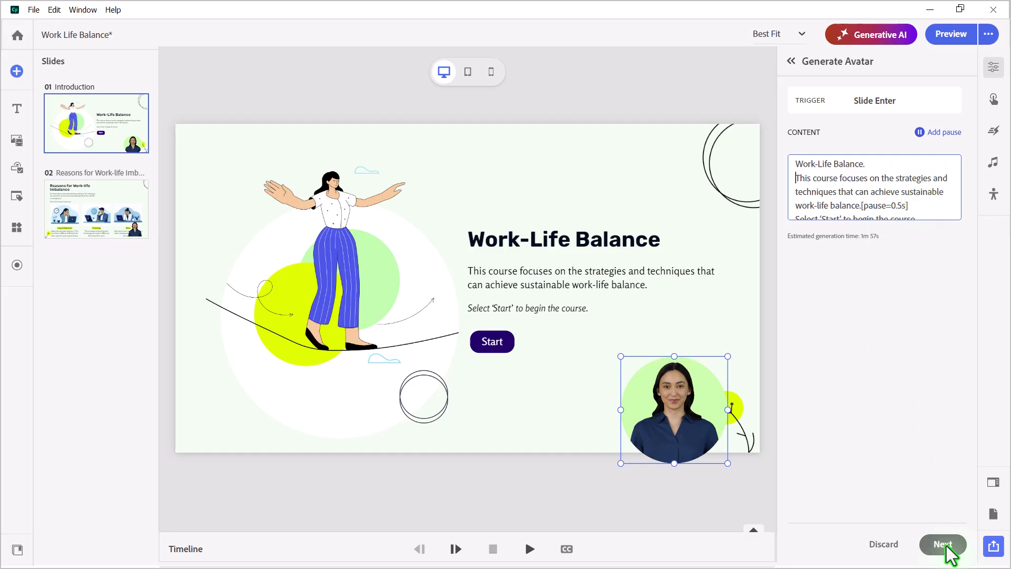
Confirm the Introduction transcript and generate the avatar narration video.
click(942, 549)
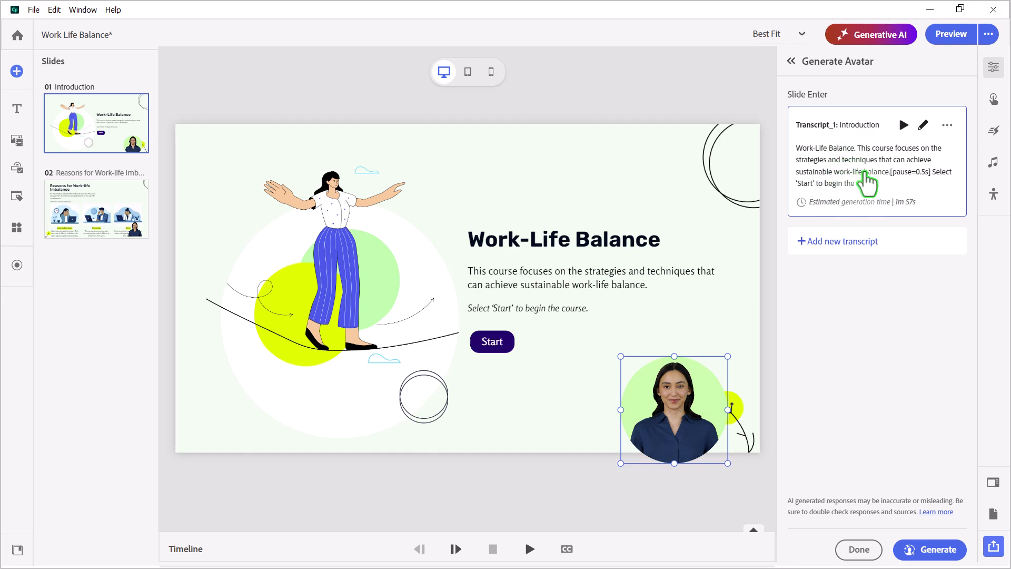
mouse_move(773, 442)
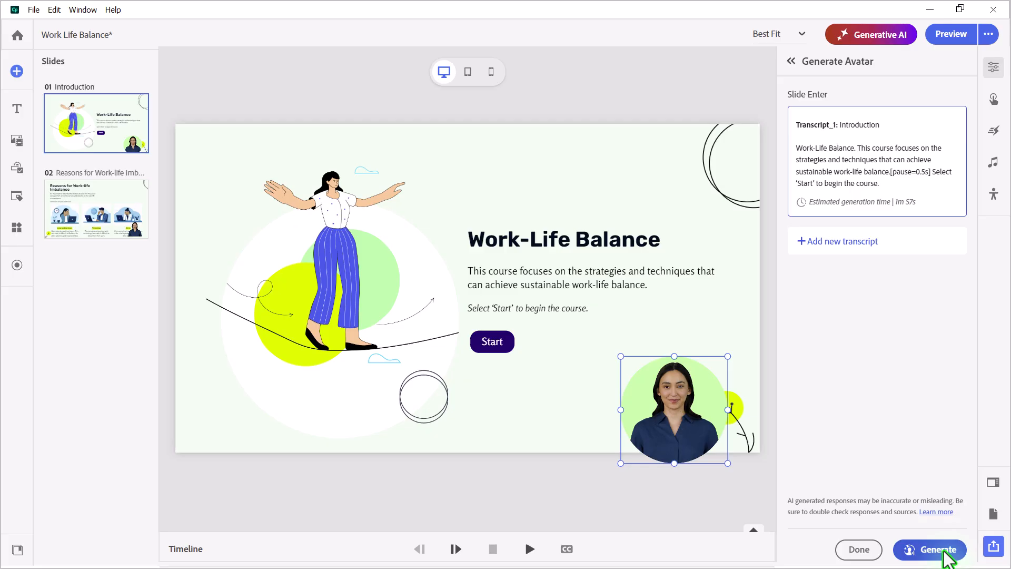
click(928, 549)
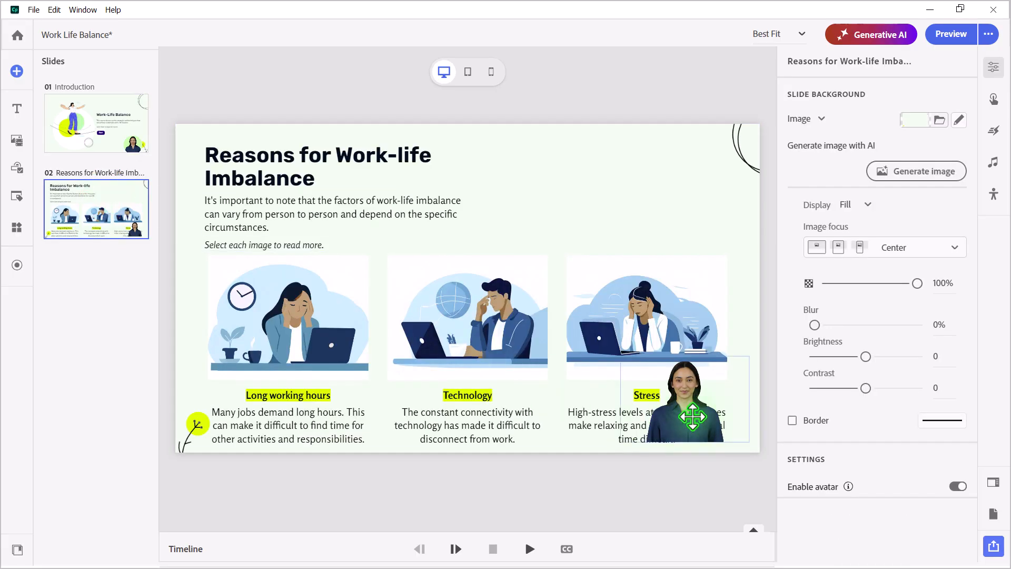
Give slide two's avatar a light green #BFFDAD solid fill and move it top-right.
click(691, 399)
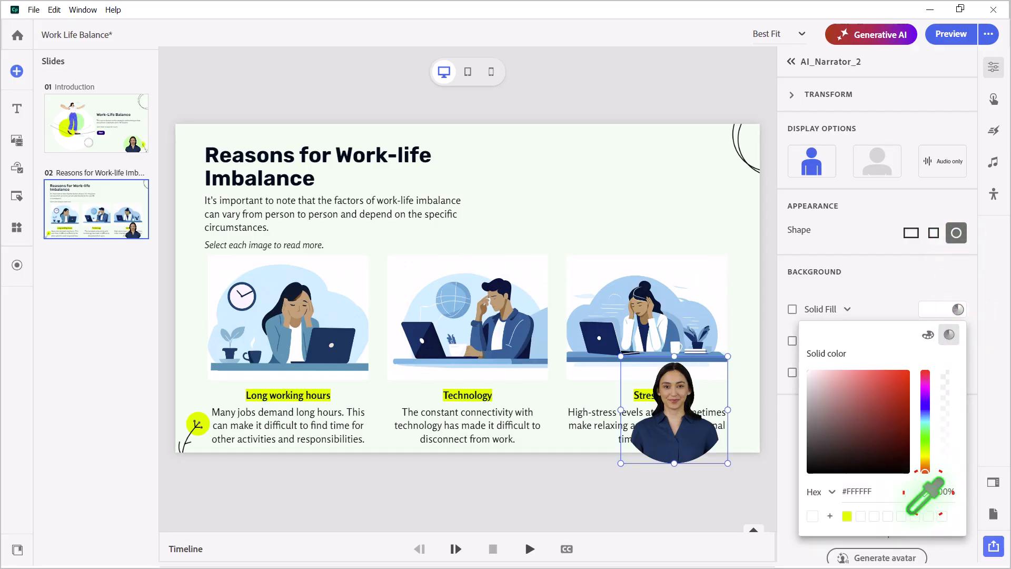
click(97, 122)
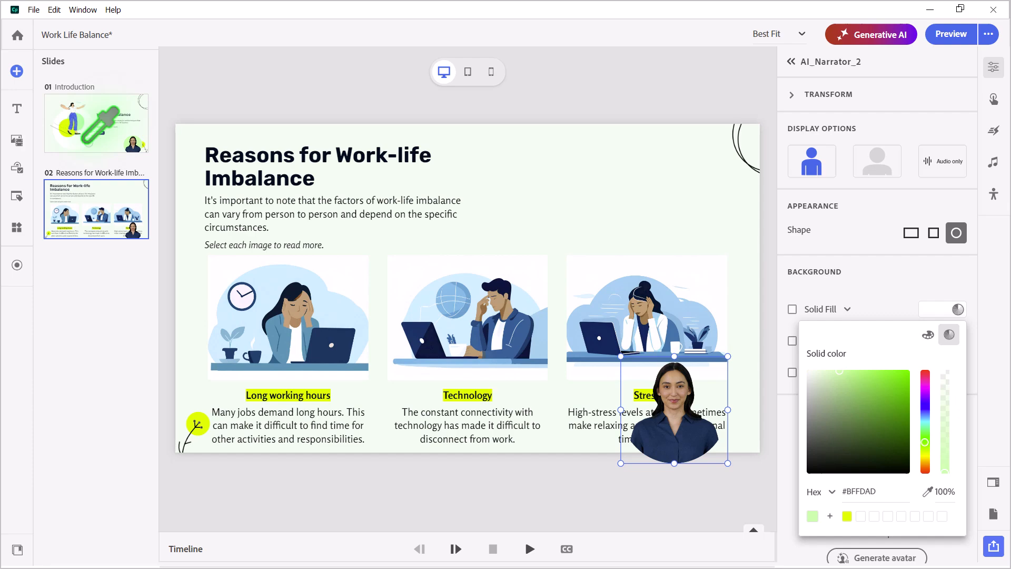
click(792, 309)
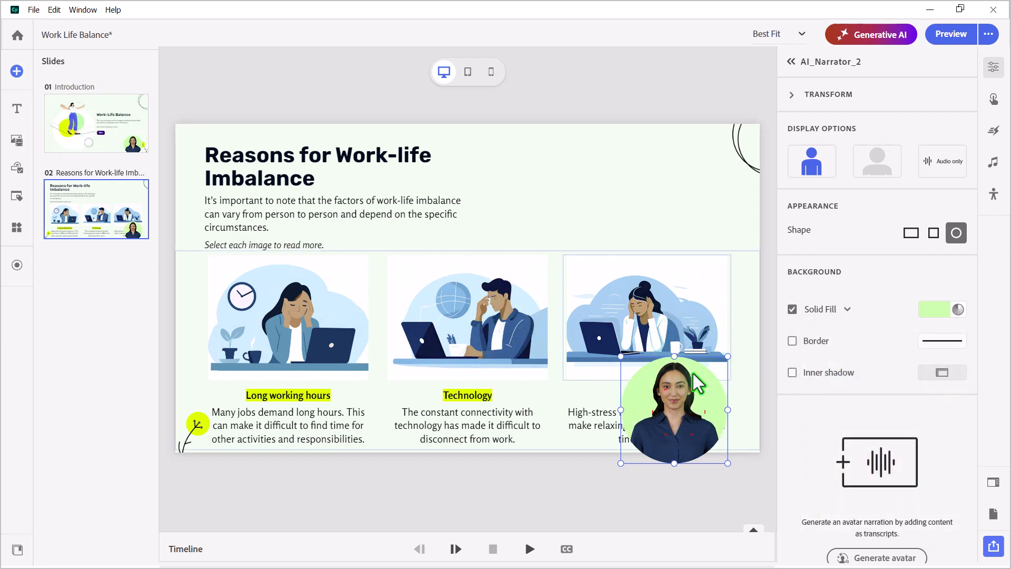
drag(672, 411, 635, 192)
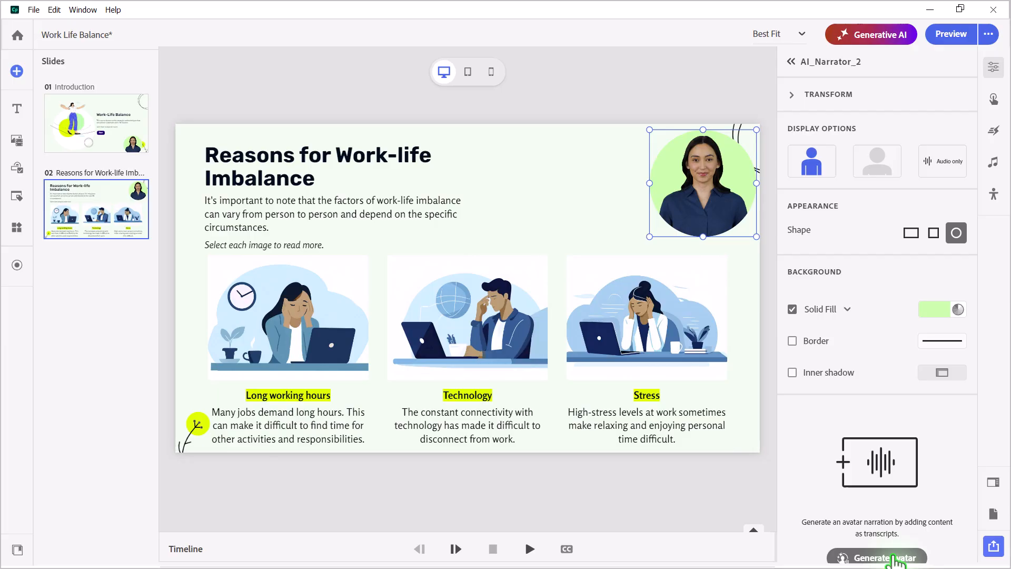
Create a Slide Enter narration transcript for slide two from its intro text.
click(876, 557)
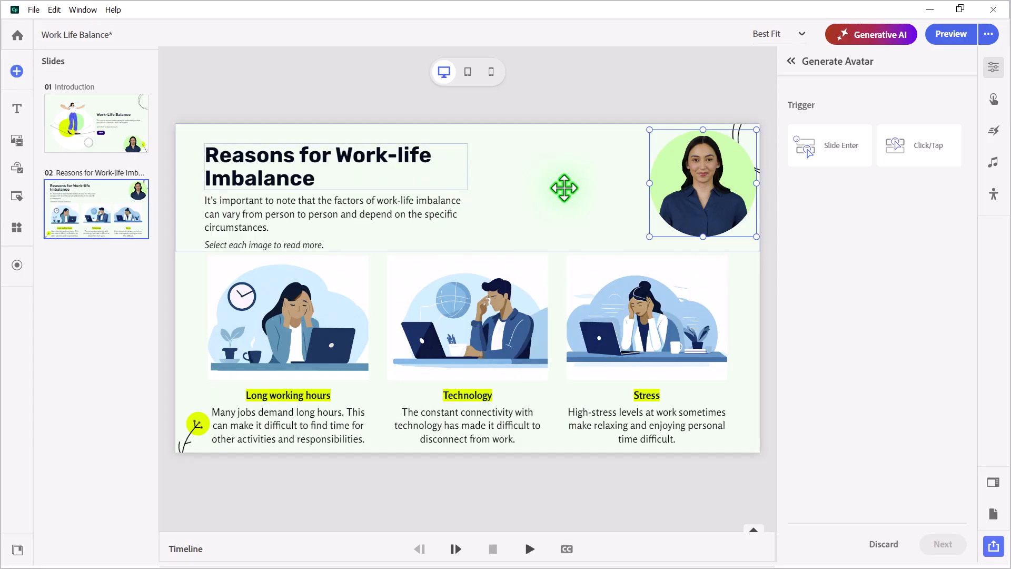
click(828, 144)
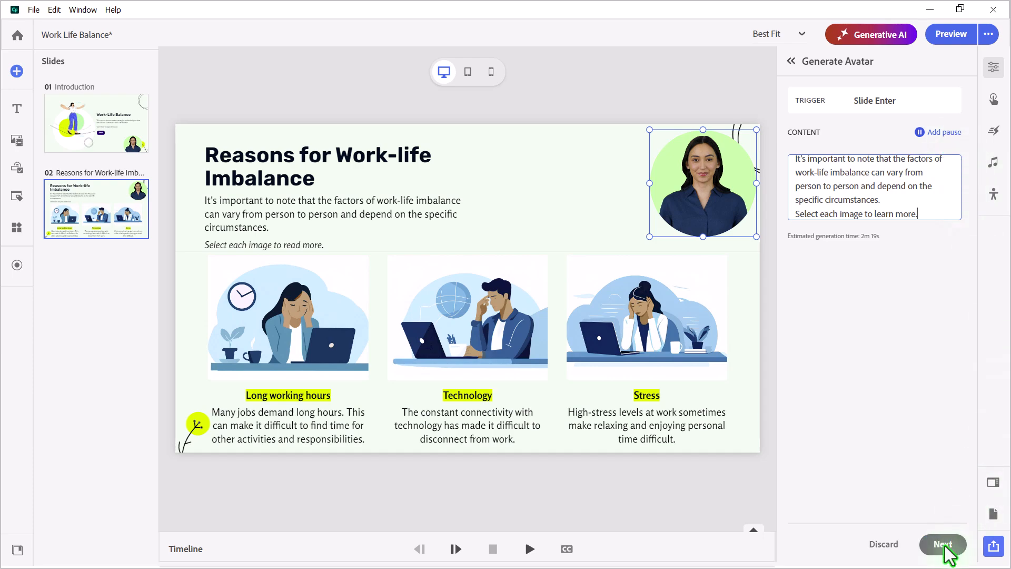
click(942, 544)
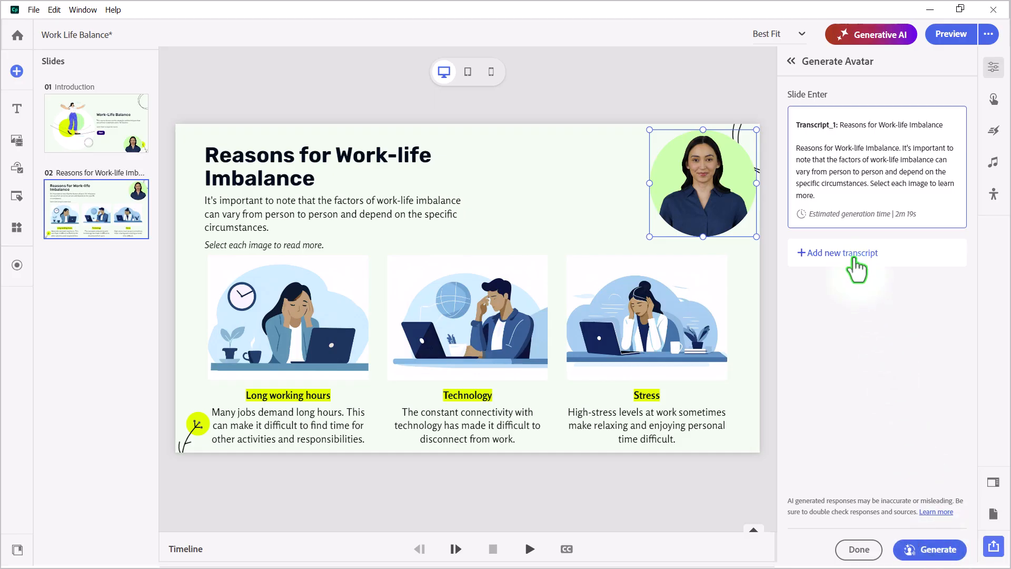
mouse_move(852, 270)
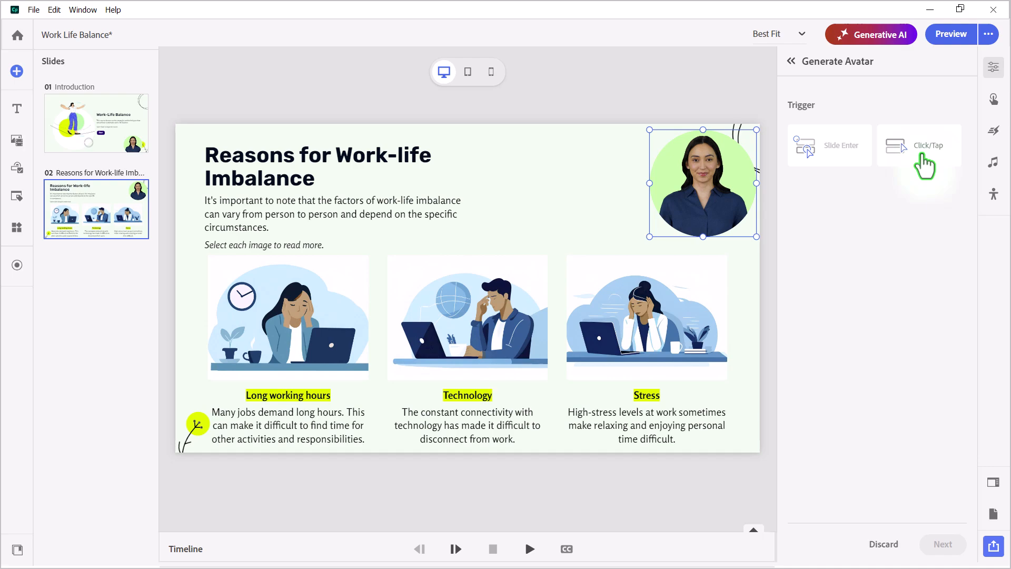
Add a Click/Tap transcript on image_4 narrating long working hours.
click(918, 146)
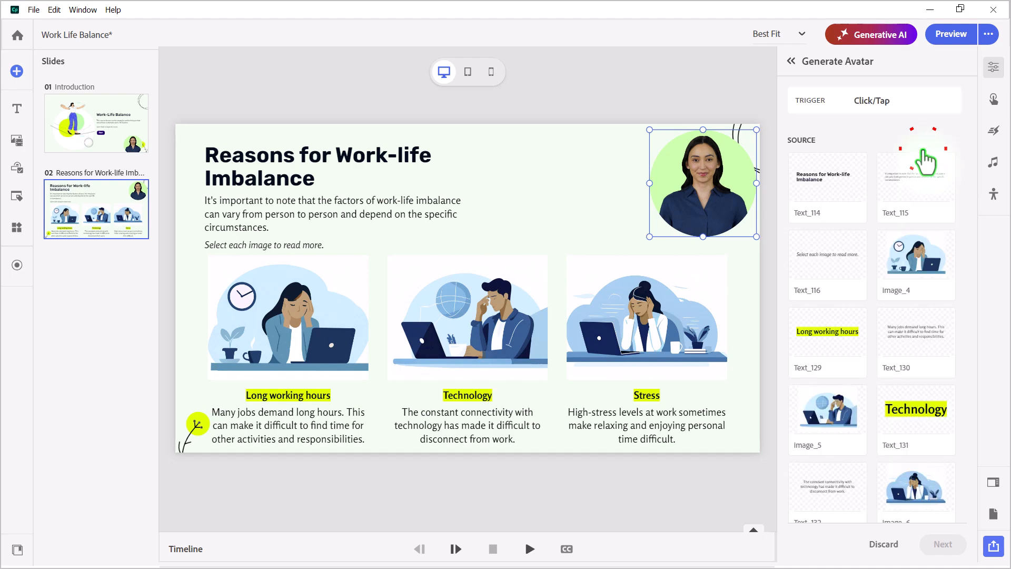
click(914, 174)
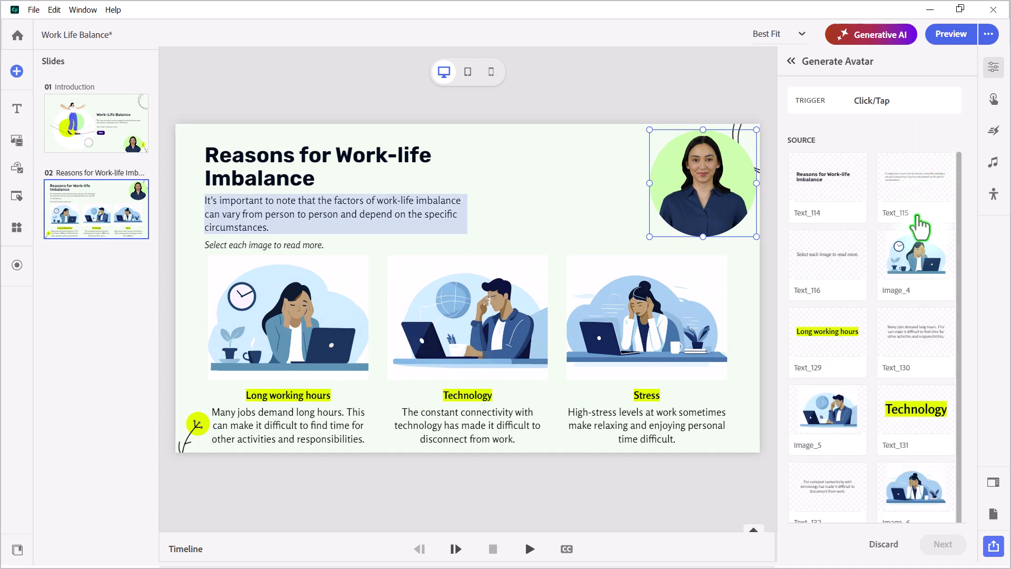
click(915, 254)
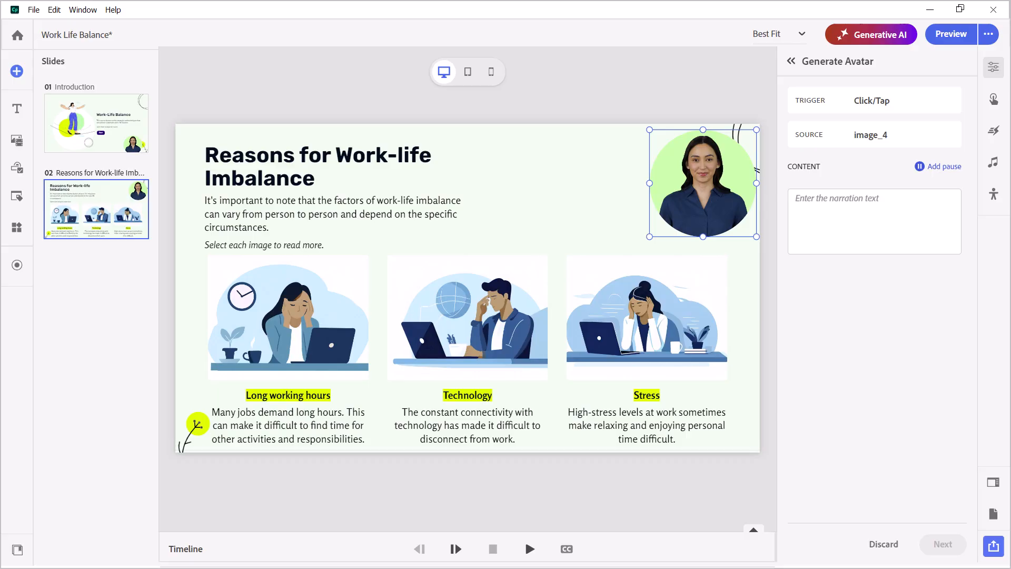
text(Long working hours. Many jobs demand long hours. This can make it difficult to find time for other activities and responsibilities.)
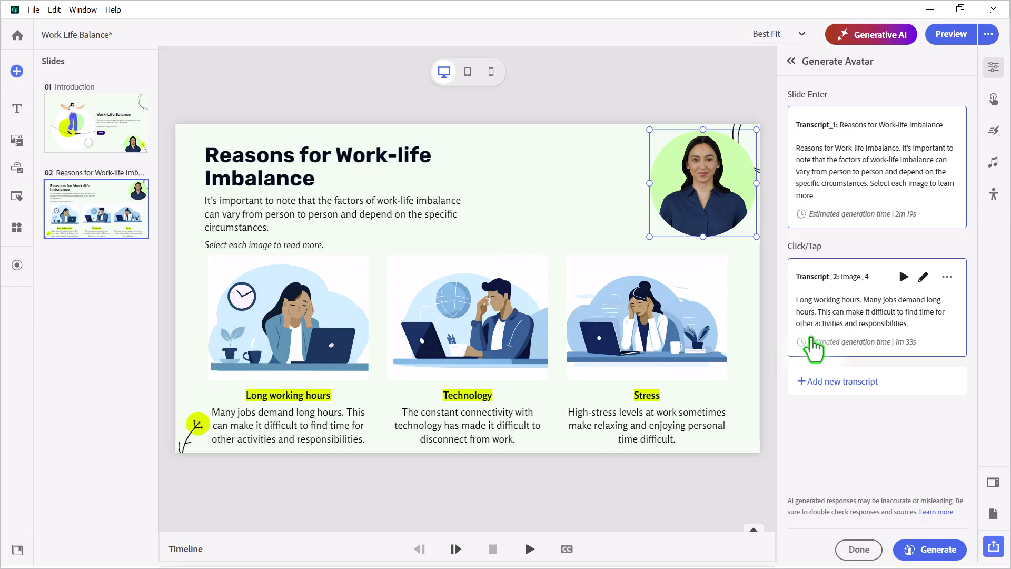
mouse_move(871, 293)
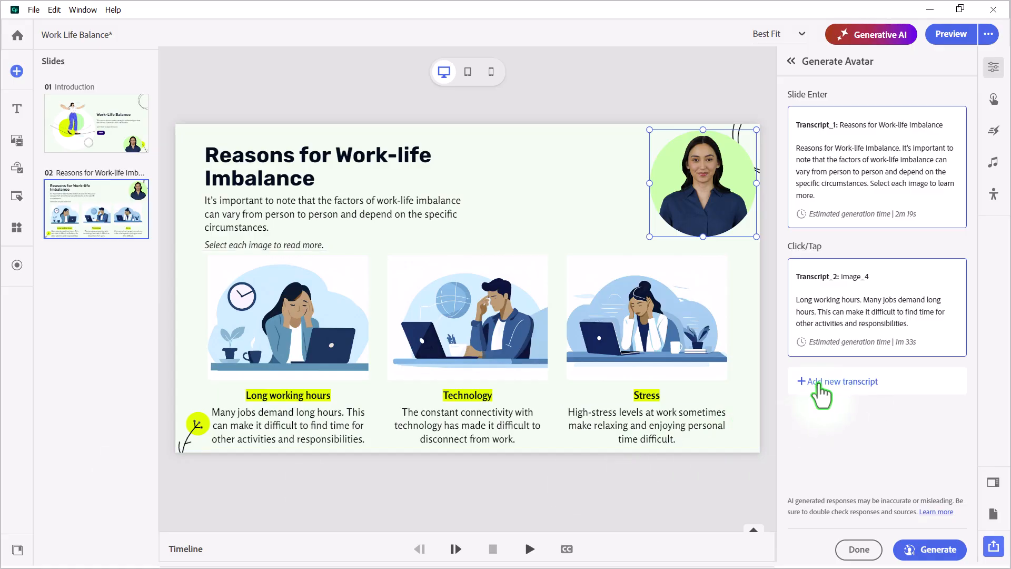
Add Click/Tap narration transcripts for image_5 (technology) and image_6 (stress).
click(841, 381)
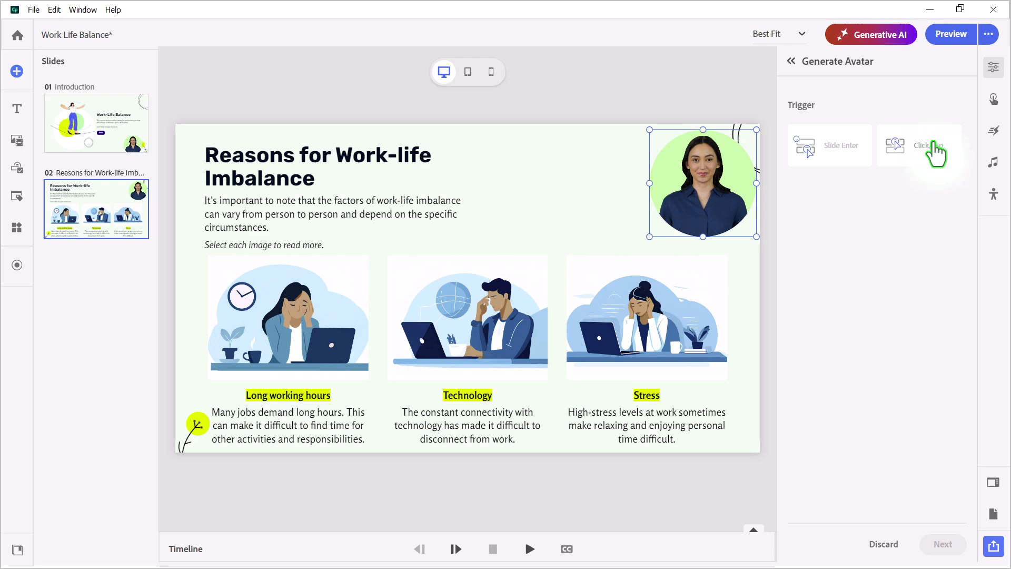
click(927, 145)
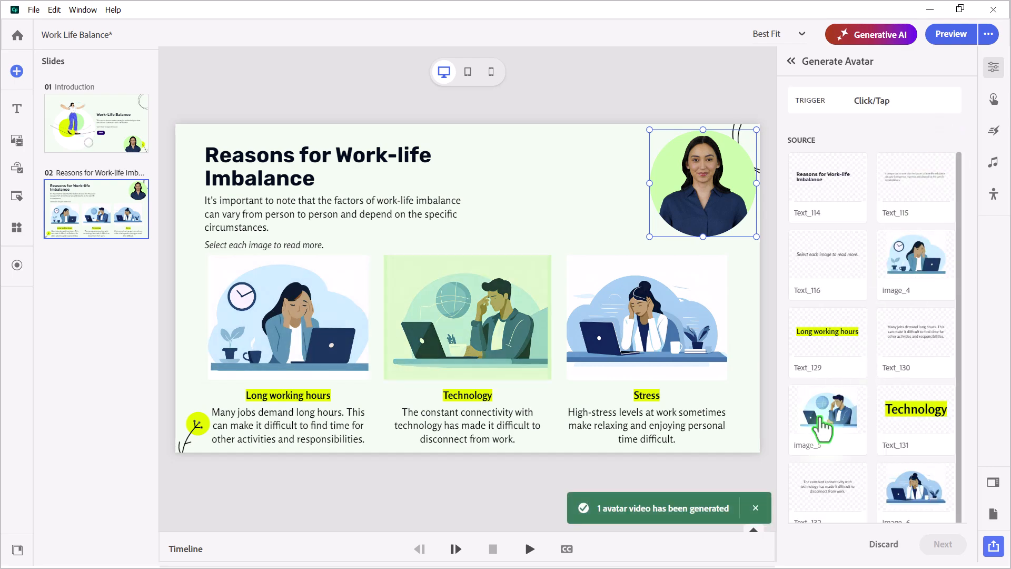
click(827, 410)
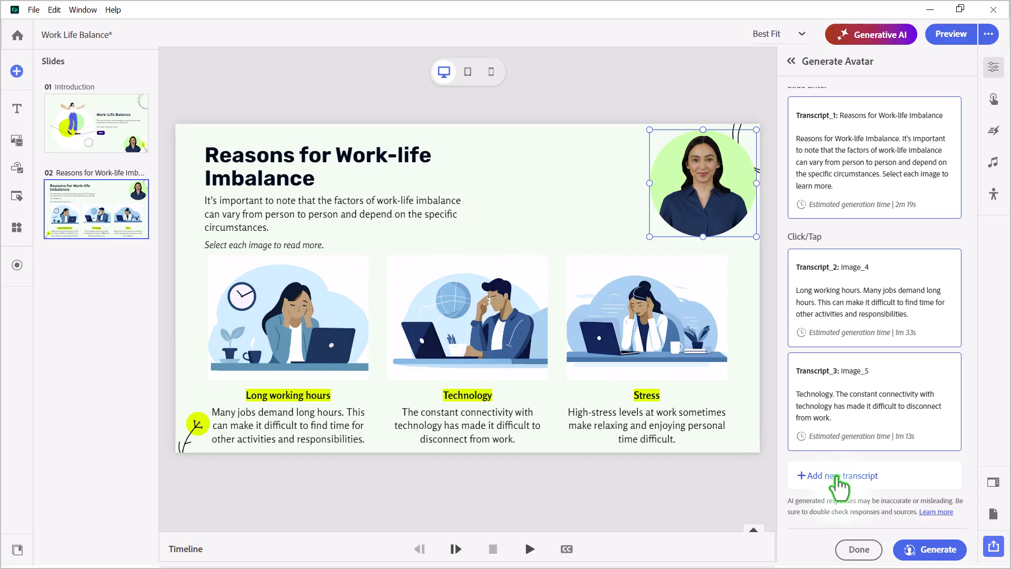
click(841, 474)
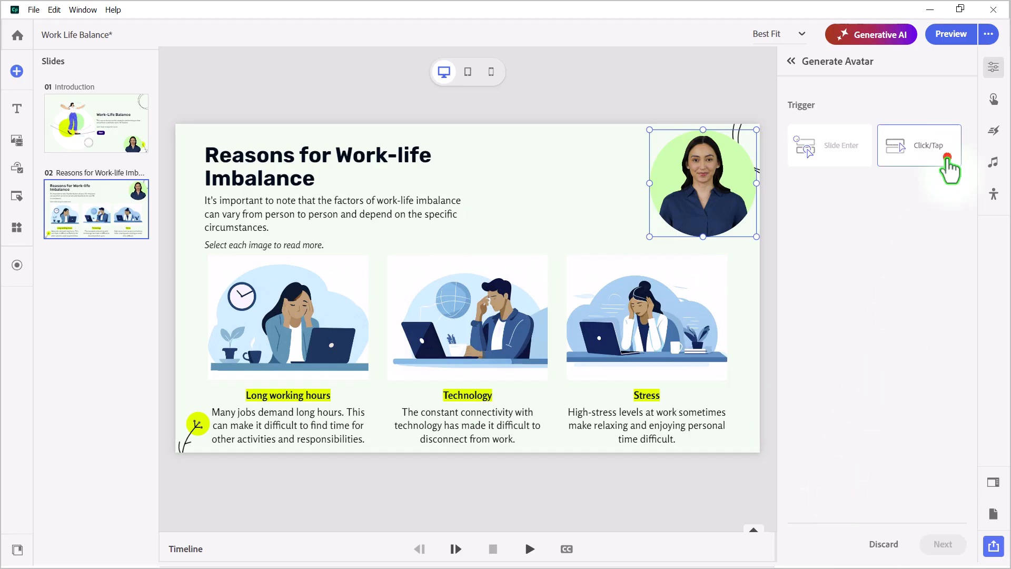
click(918, 145)
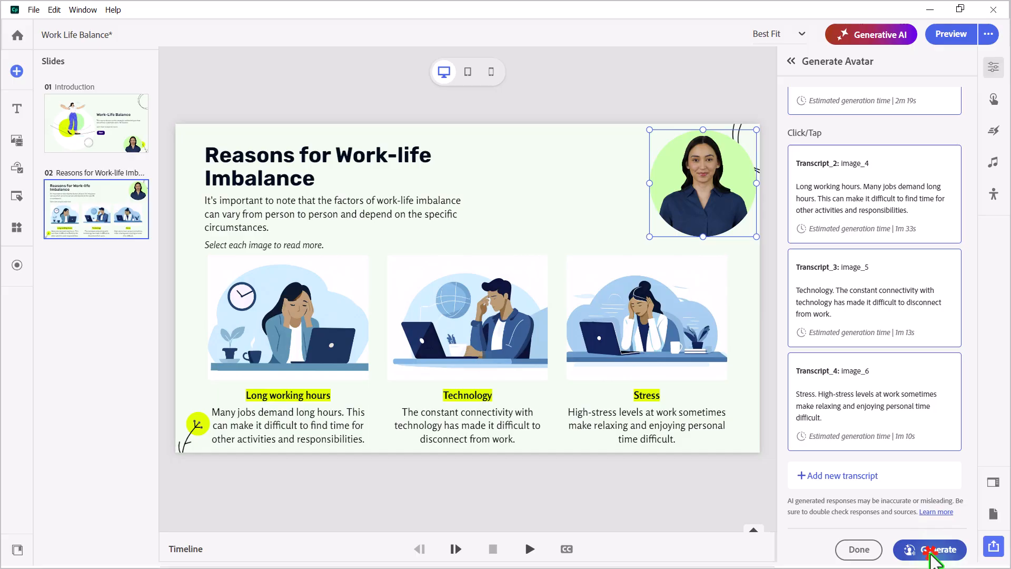
Generate slide two's narration videos, then enlarge AI_Narrator_1 on the Introduction slide.
click(936, 549)
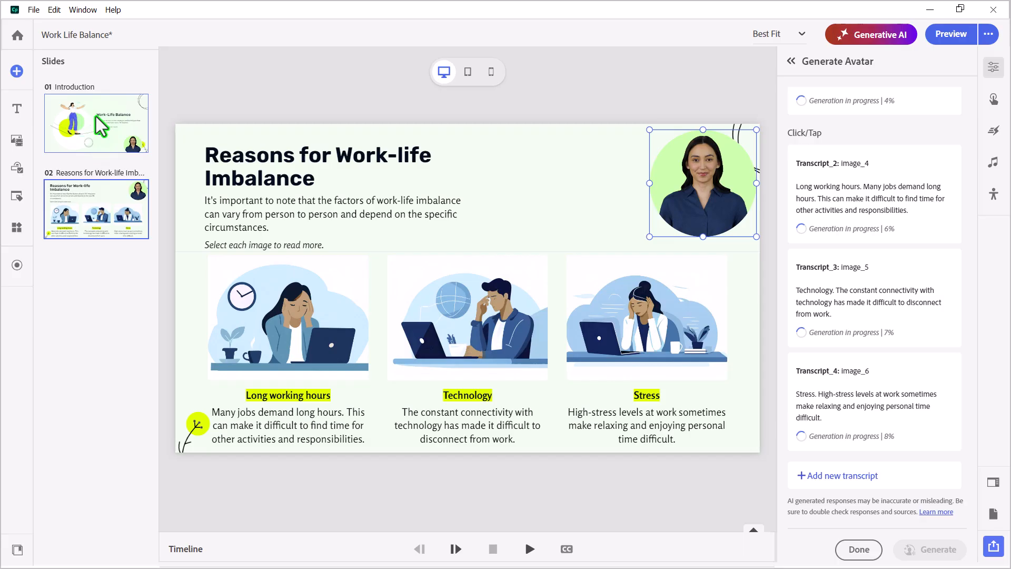
click(96, 123)
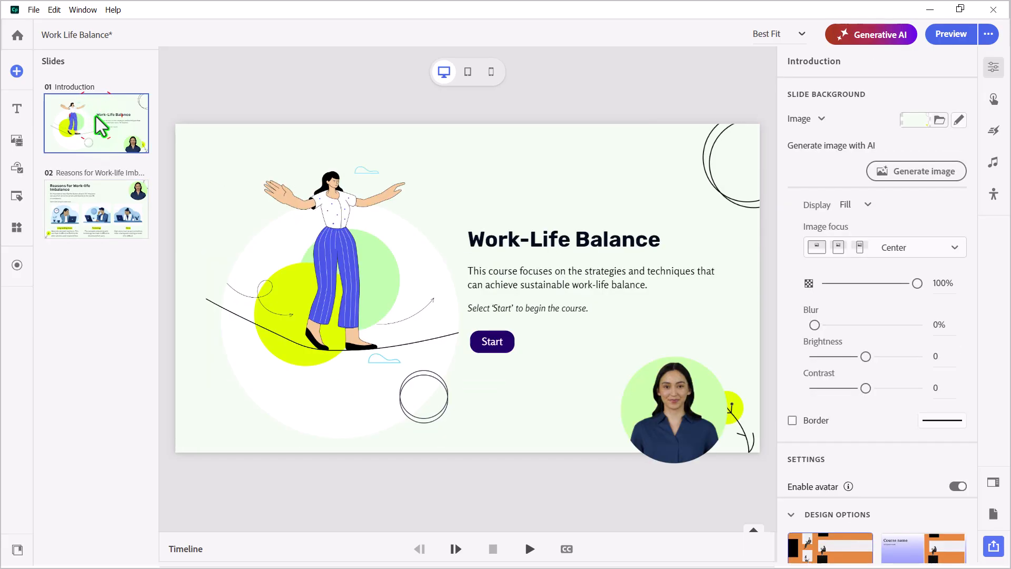
click(672, 410)
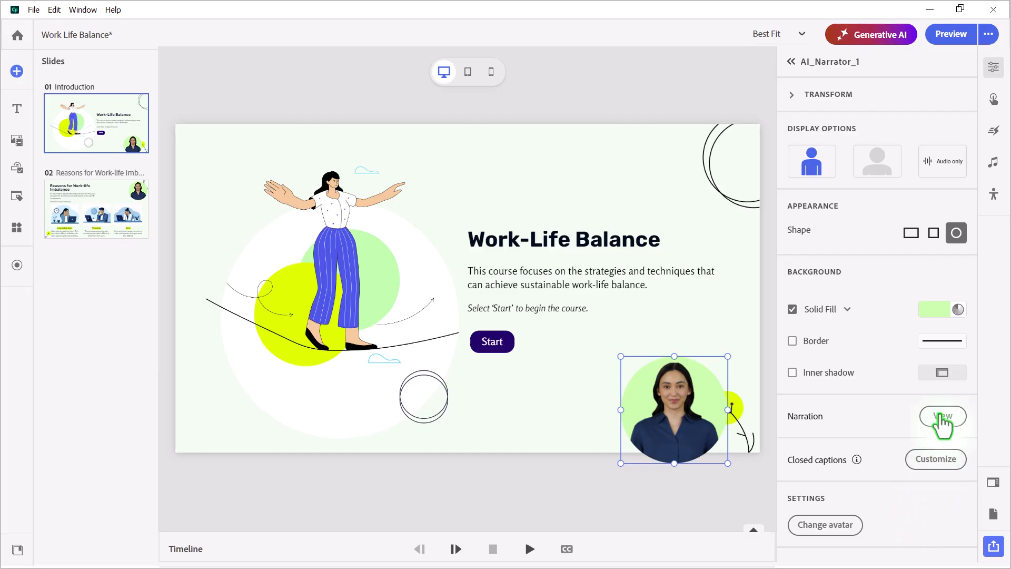
click(942, 415)
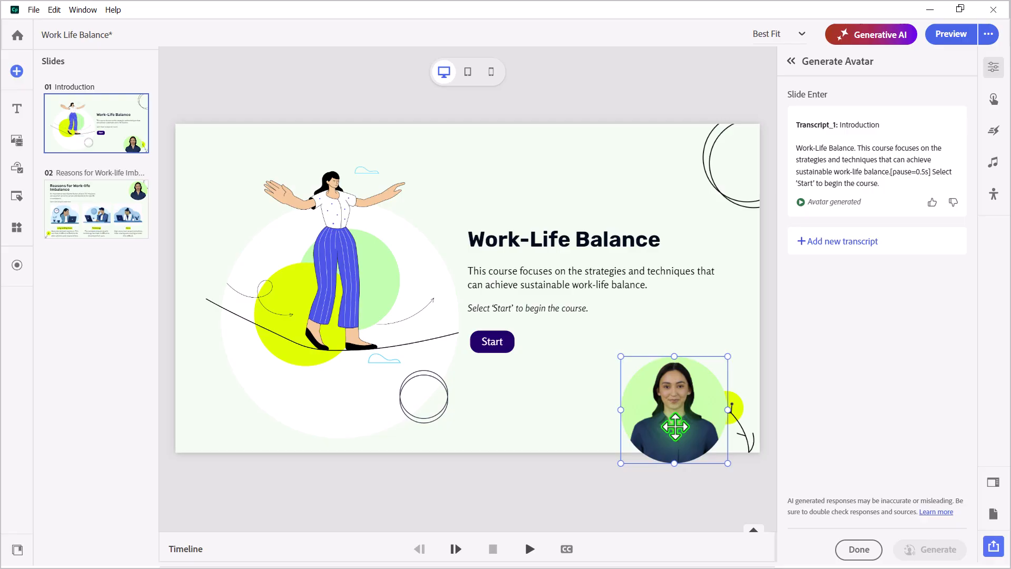
drag(674, 425, 673, 387)
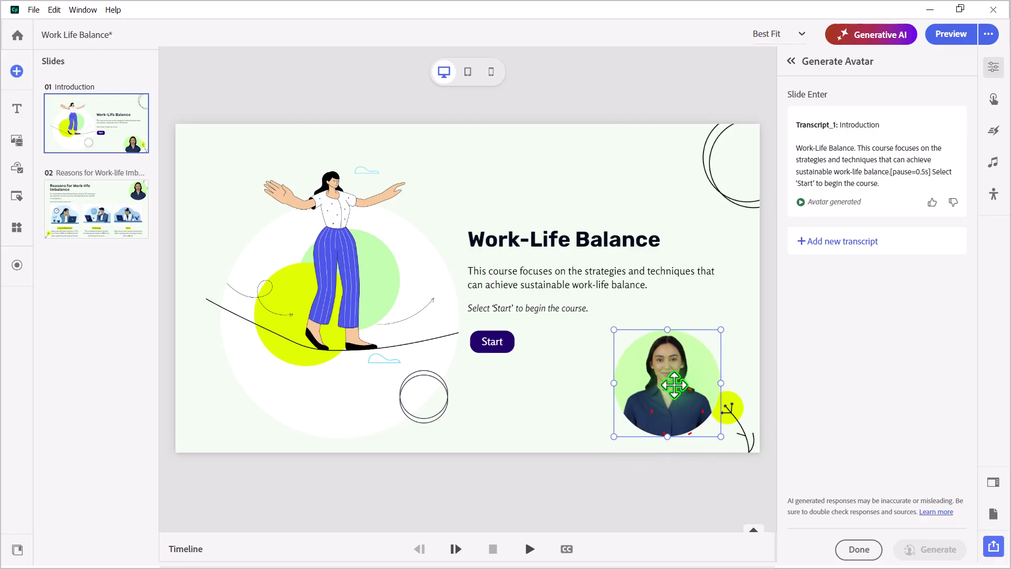
drag(677, 385, 698, 397)
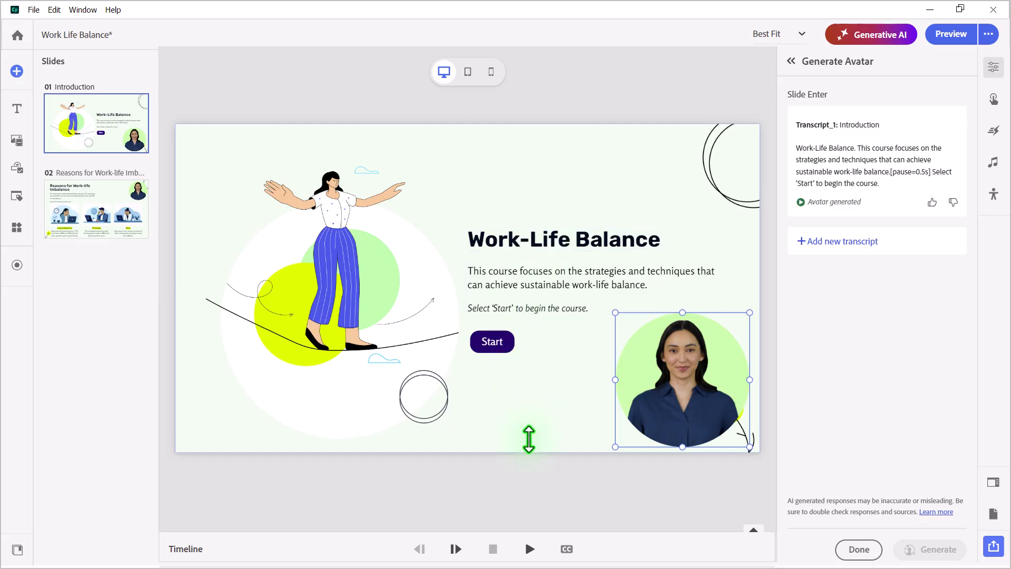
click(95, 209)
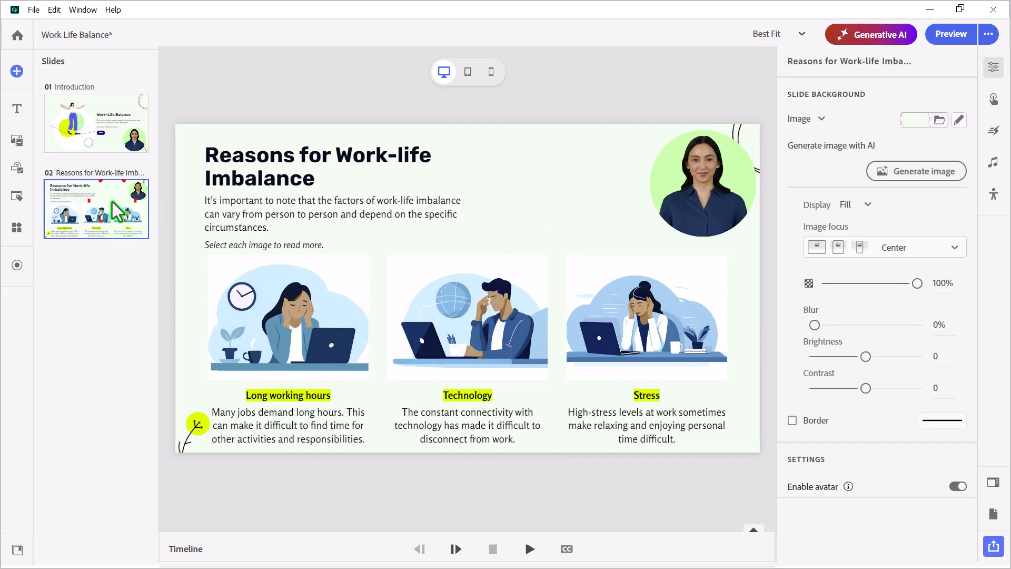
click(702, 181)
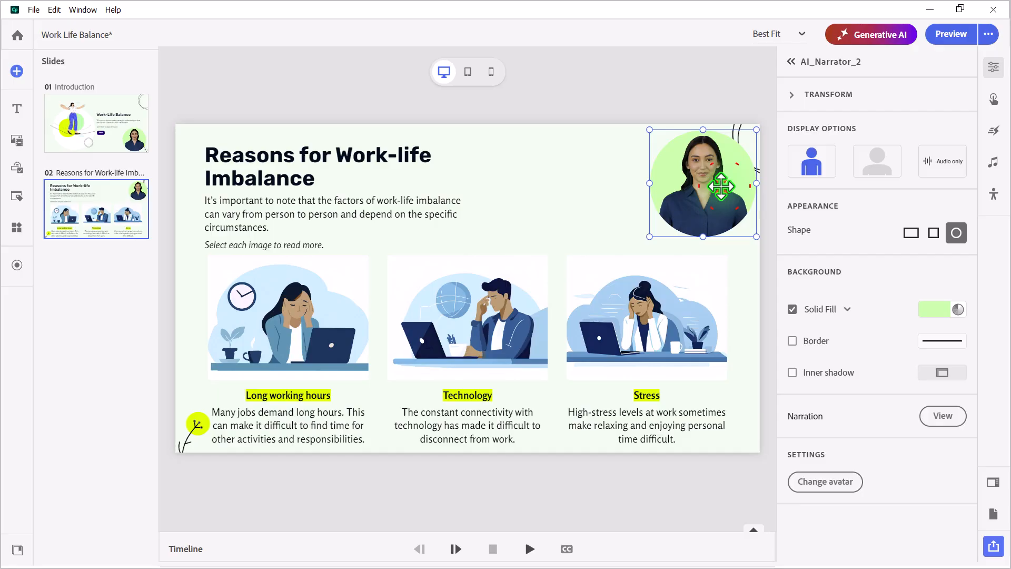
drag(704, 183, 675, 182)
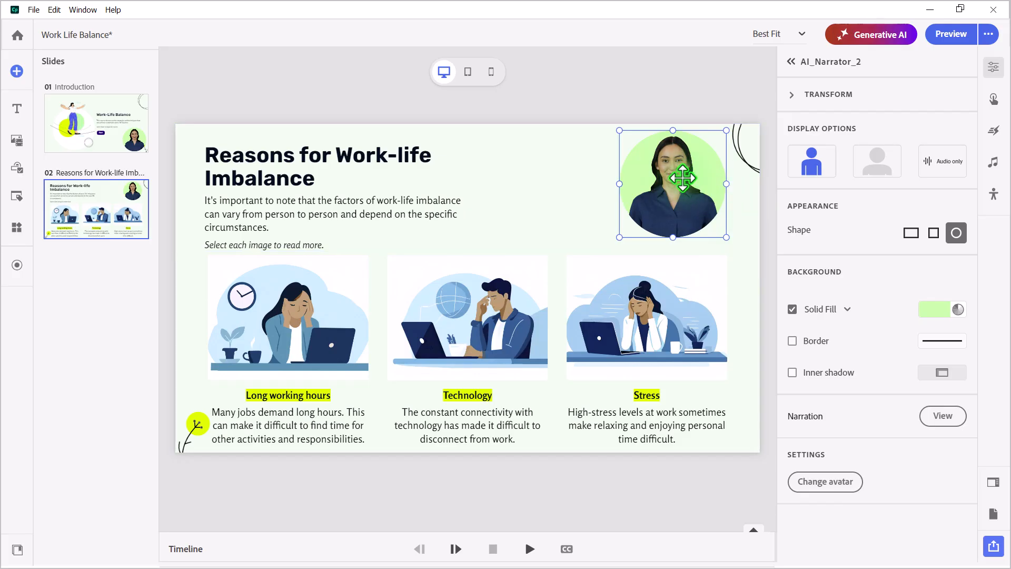
mouse_move(574, 132)
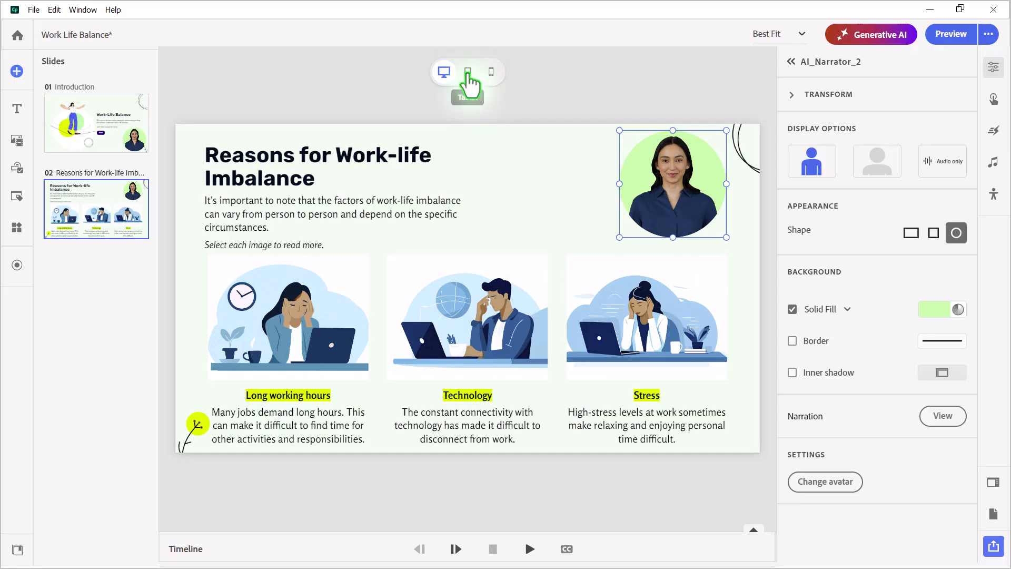
mouse_move(542, 109)
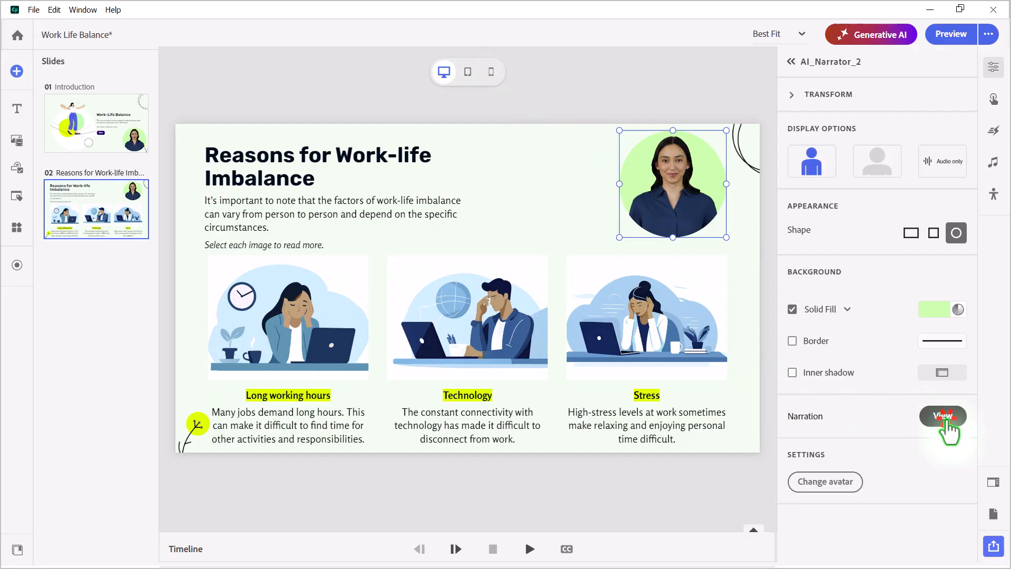
View AI_Narrator_2's four transcripts until each shows Avatar generated.
click(942, 416)
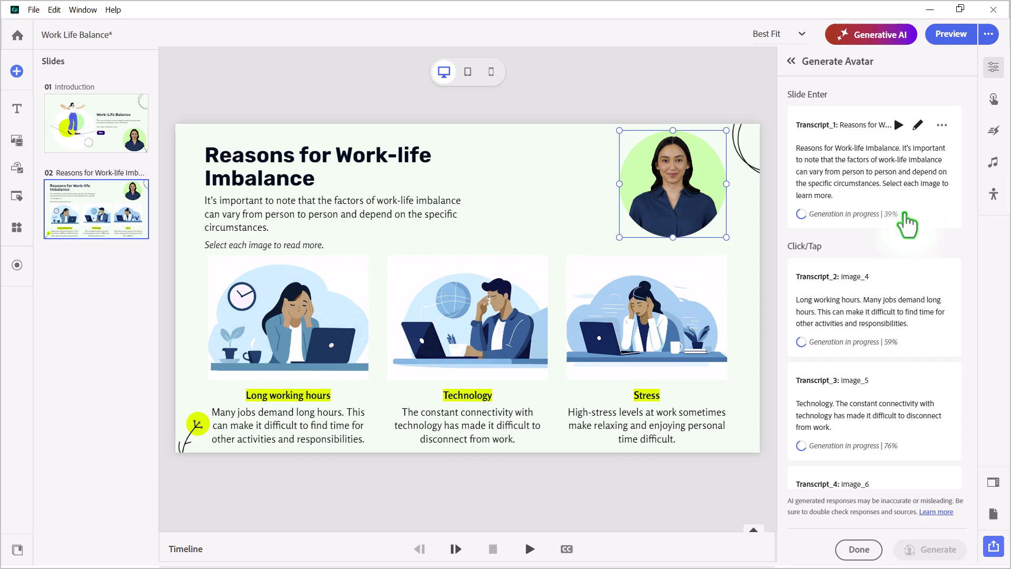
scroll(down, 3)
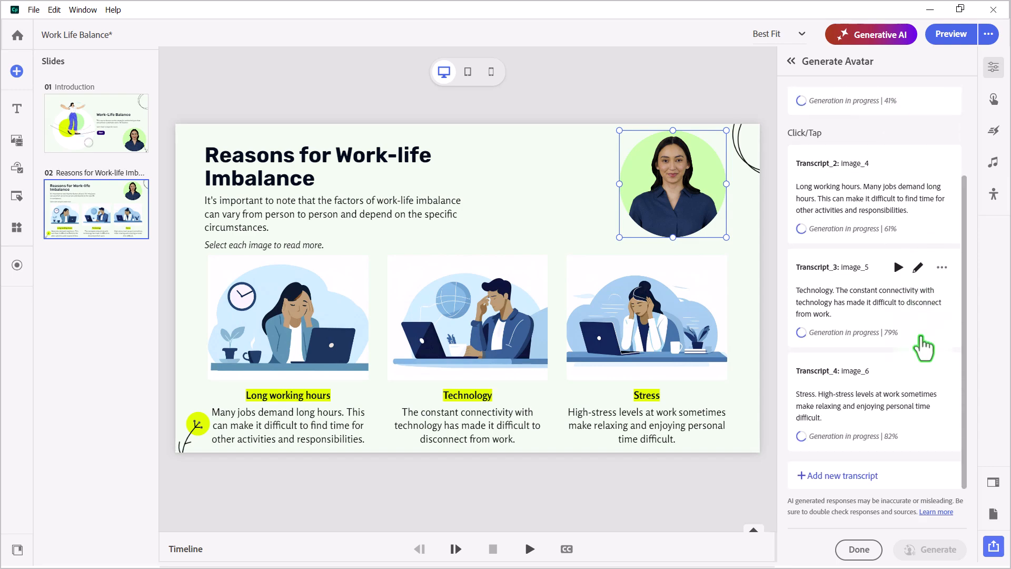
mouse_move(709, 112)
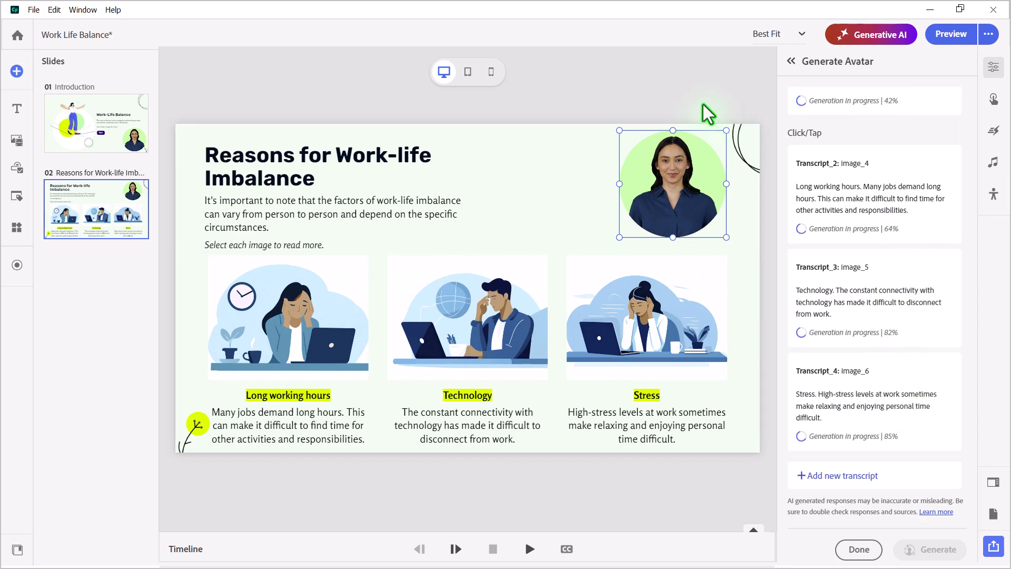
mouse_move(640, 91)
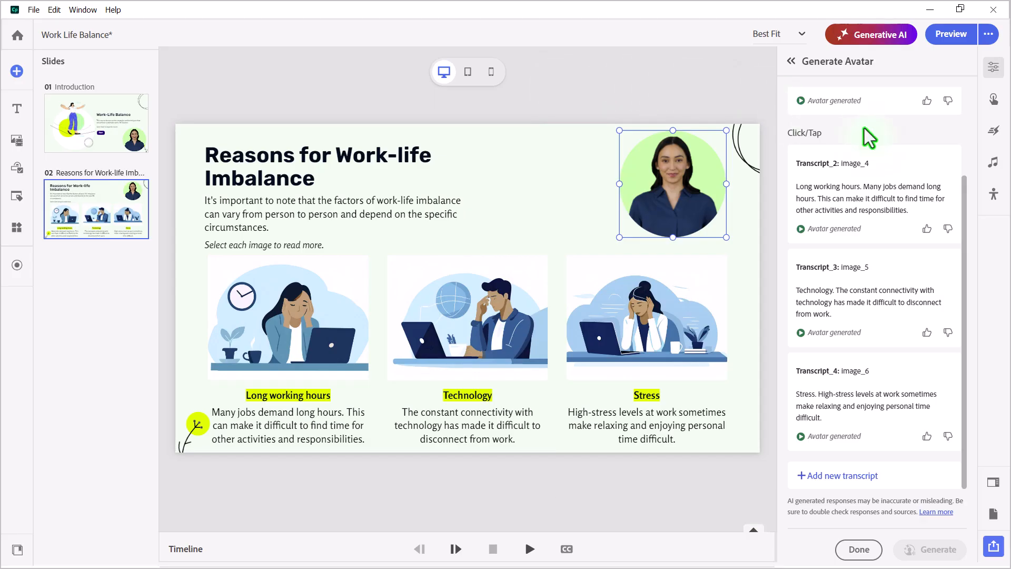
scroll(up, 3)
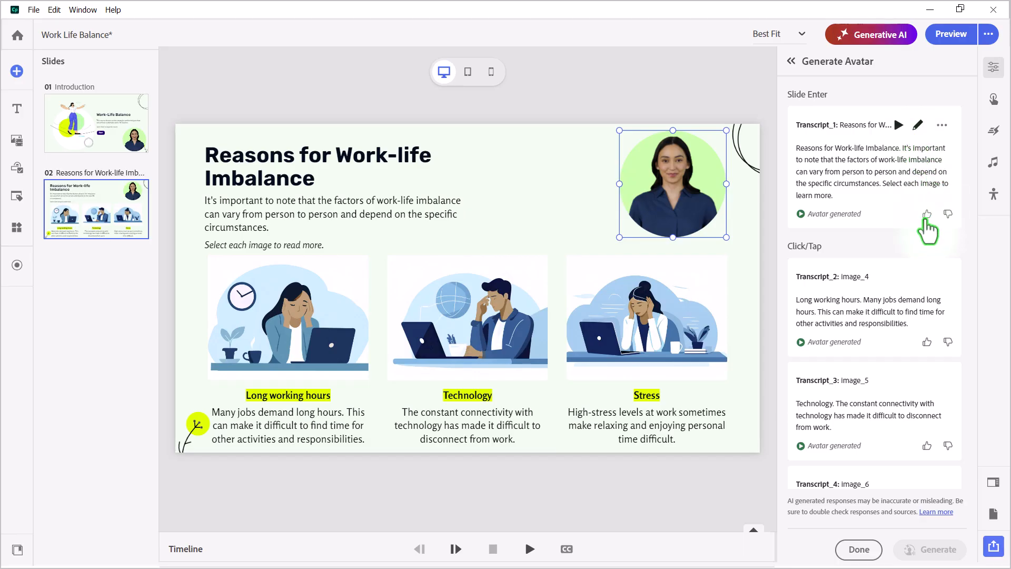
mouse_move(927, 213)
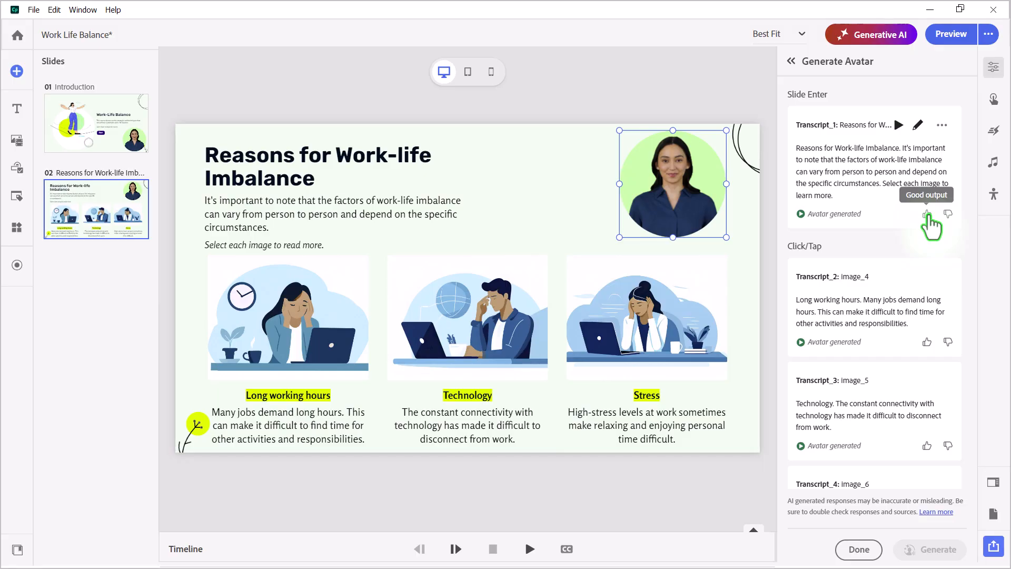
Thumbs-up Transcript_1 as aesthetically pleasing and accurate, noting the voice matched really well.
click(926, 214)
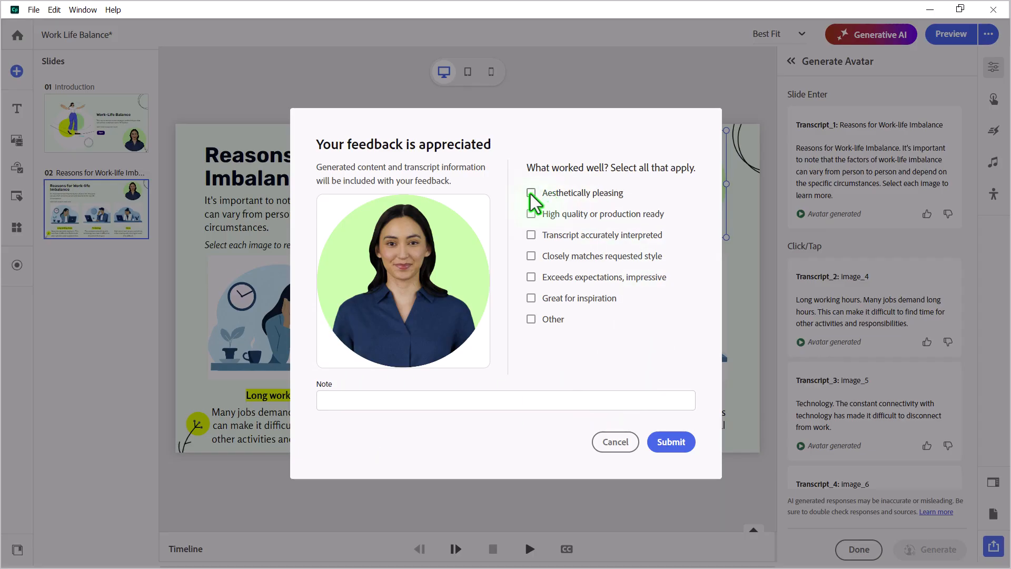
click(531, 192)
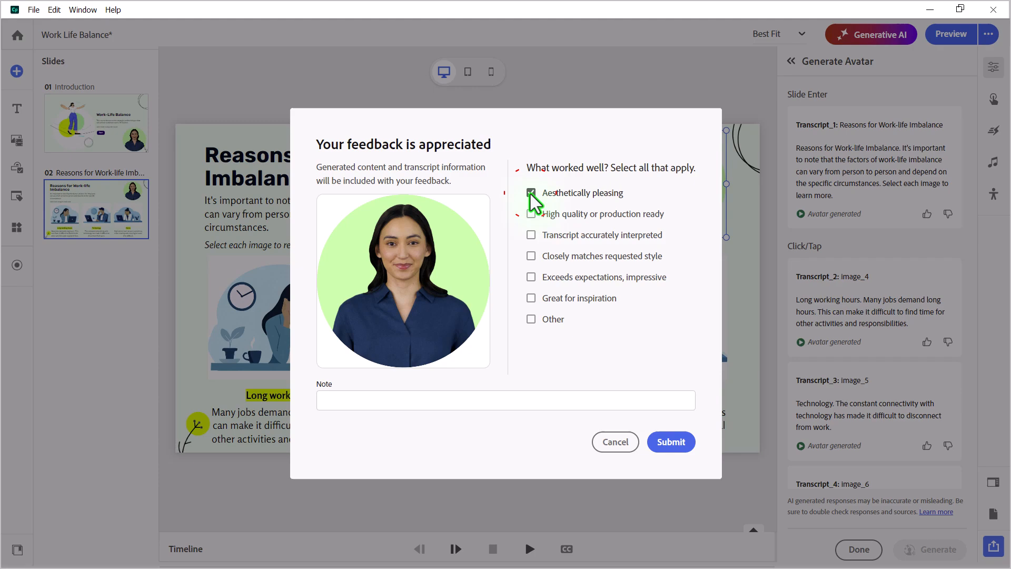
click(531, 192)
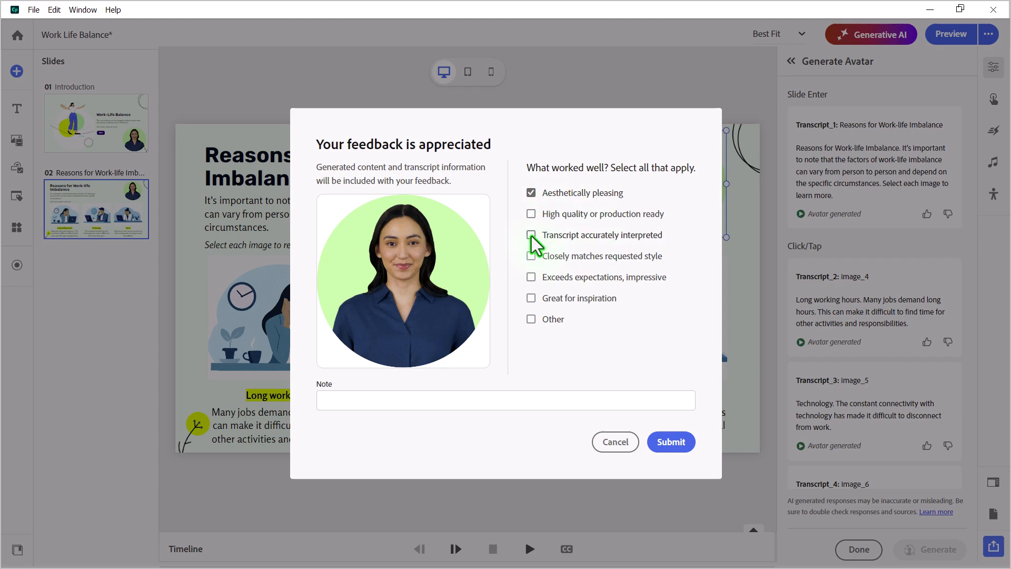
click(530, 234)
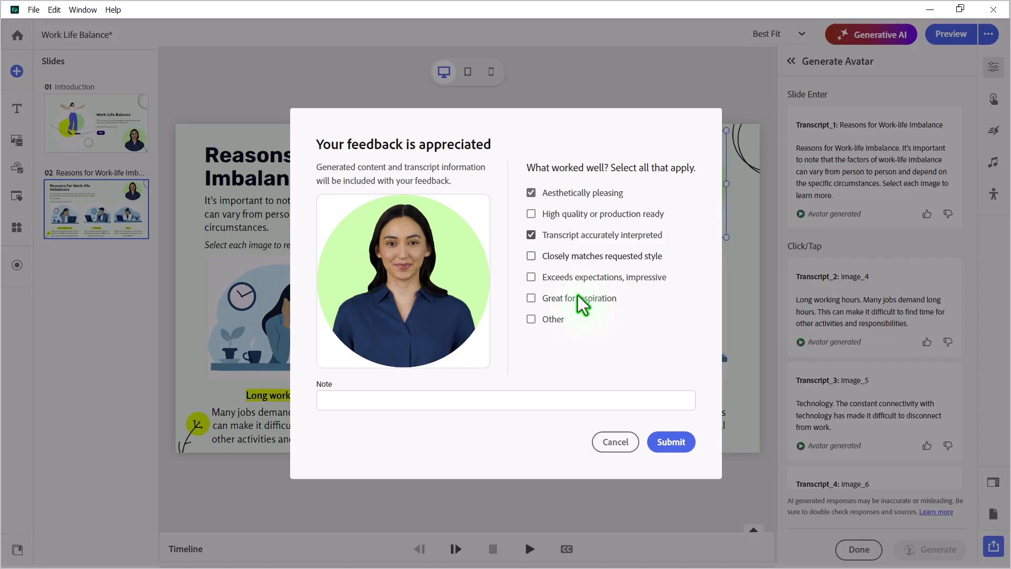
click(531, 319)
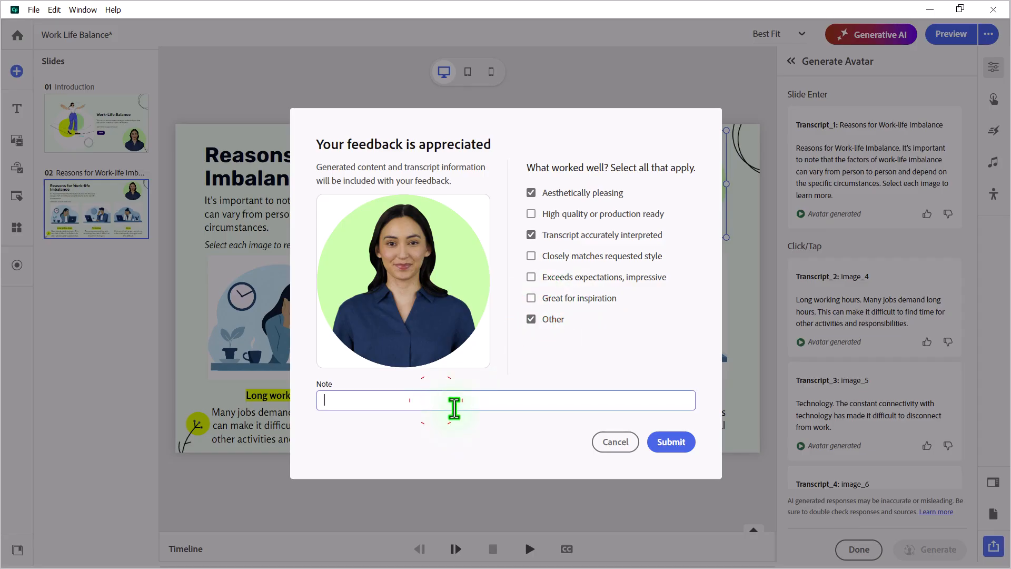
text(The voice matched the video)
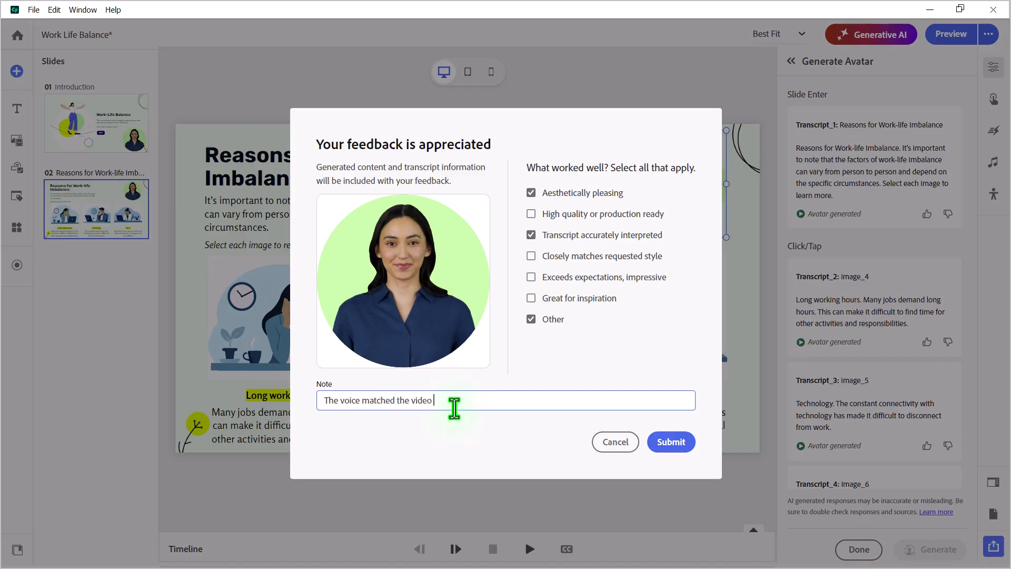
text(really well.)
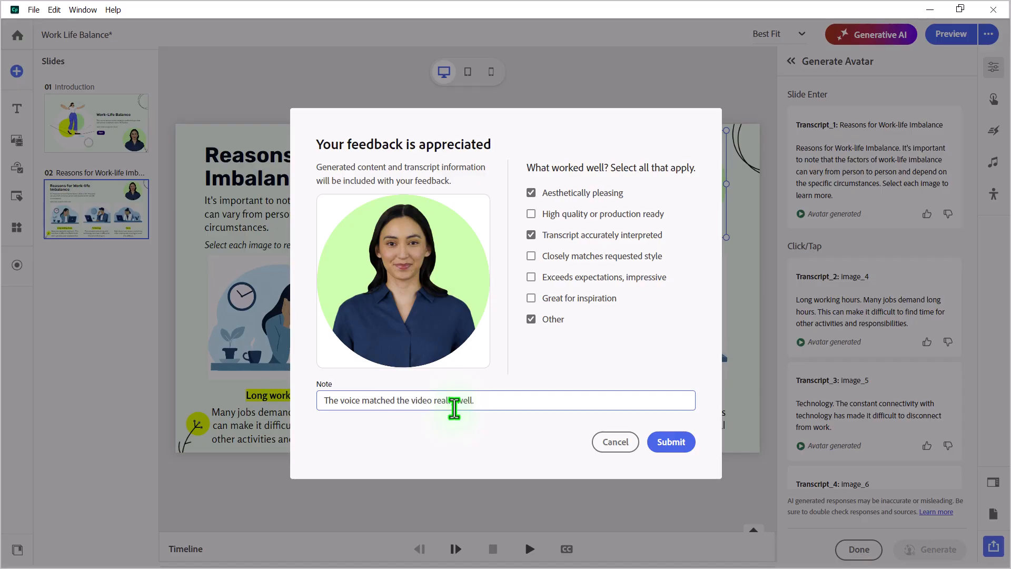
click(670, 442)
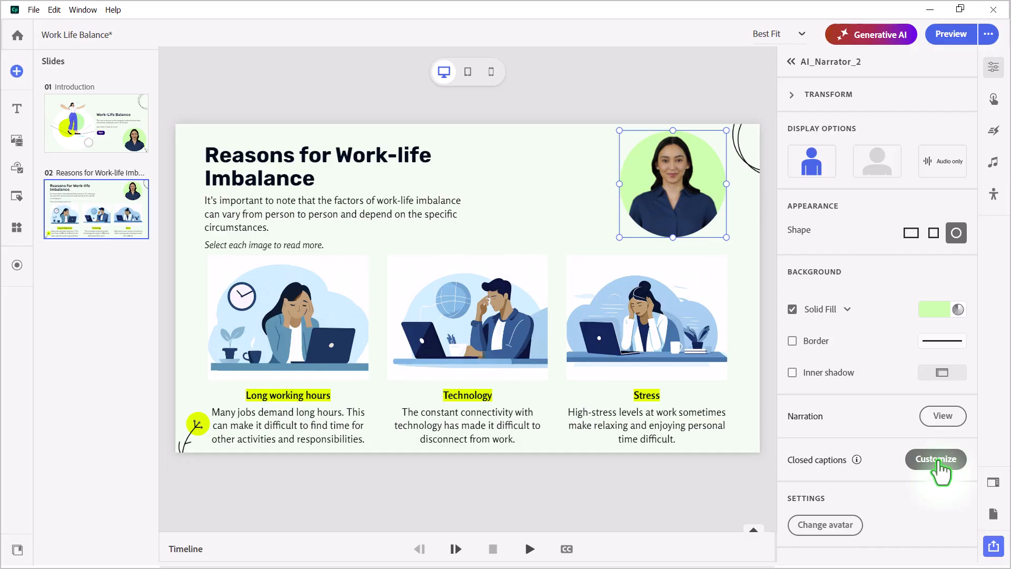
Give the closed captions Lato, black text on a #BFFDAD background, then return to slide 01.
click(934, 459)
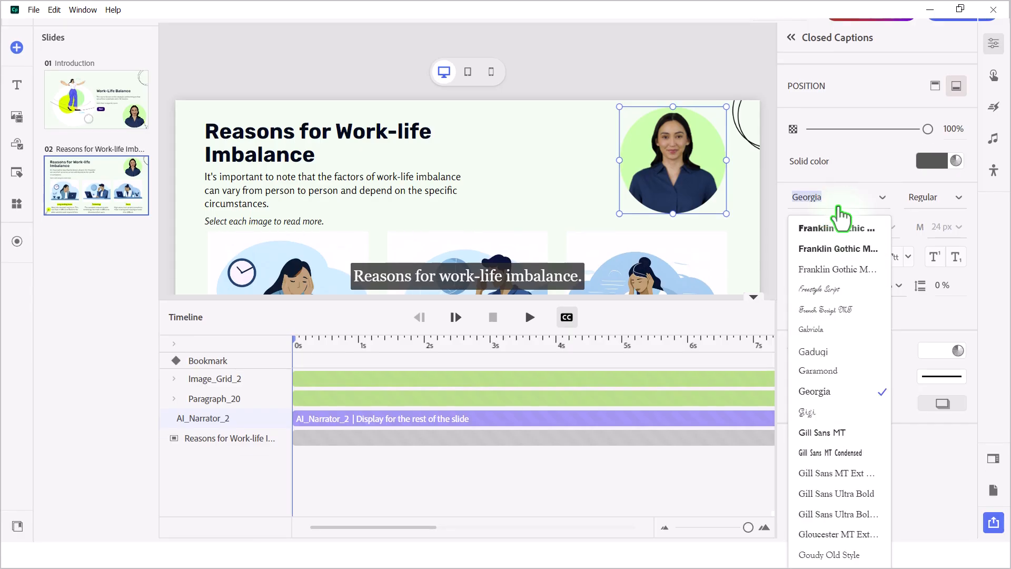
text(lato)
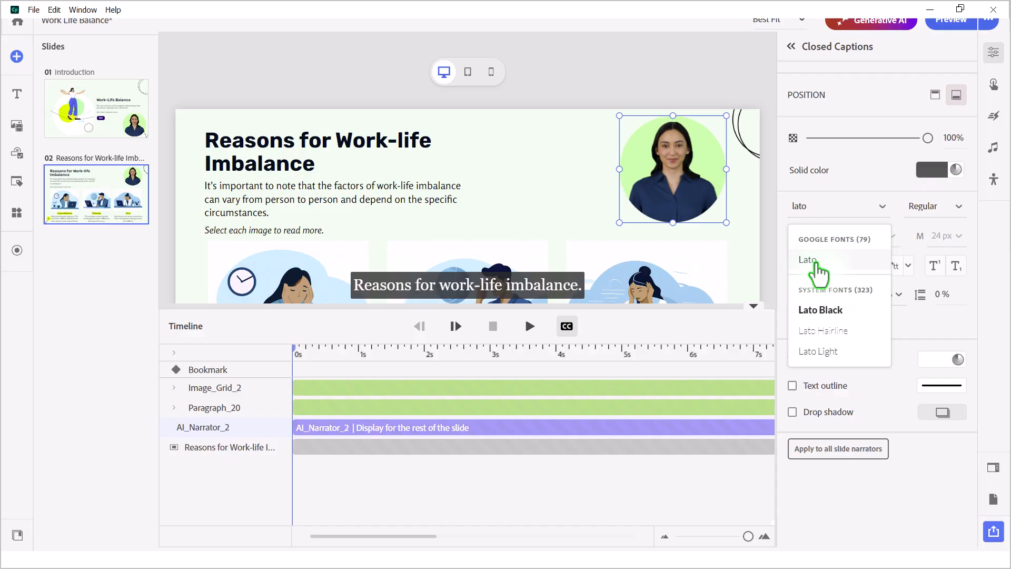
click(807, 259)
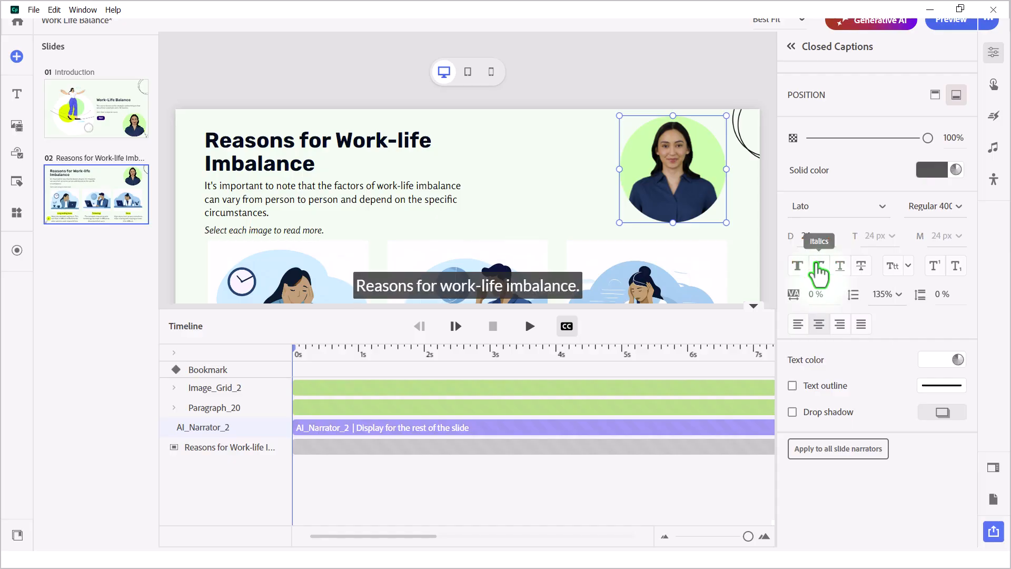
mouse_move(895, 342)
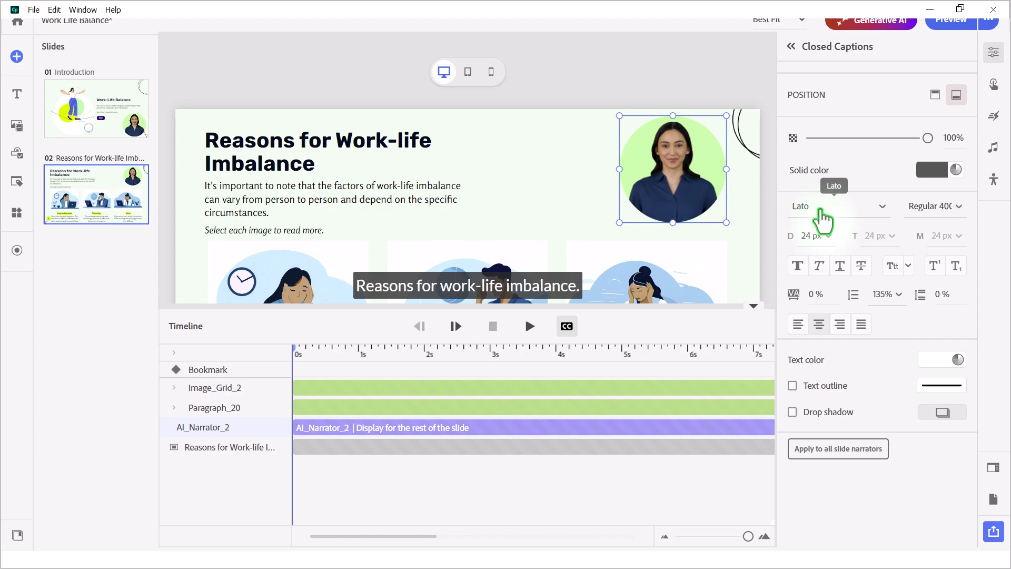
mouse_move(960, 201)
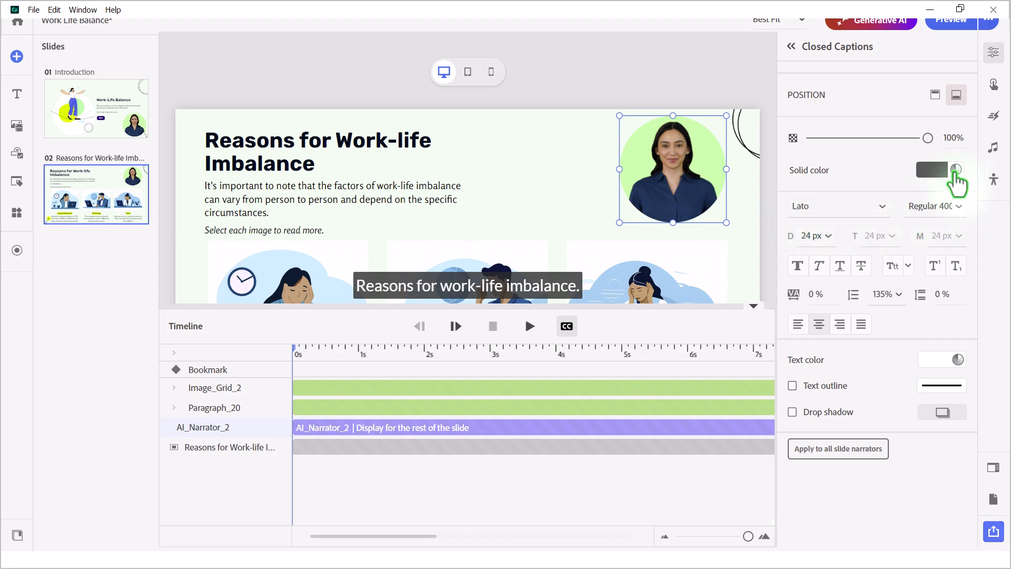
click(954, 170)
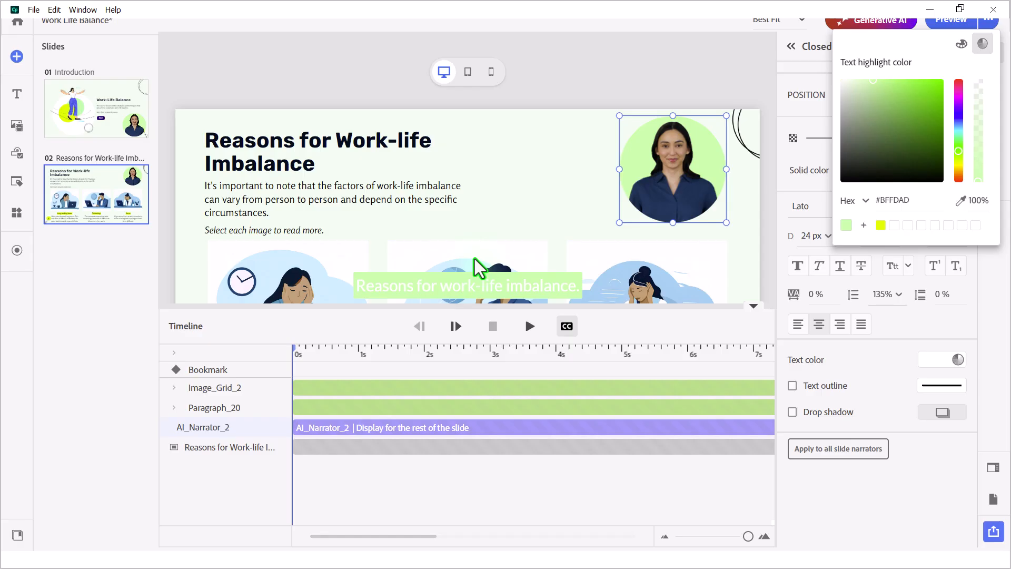
click(954, 359)
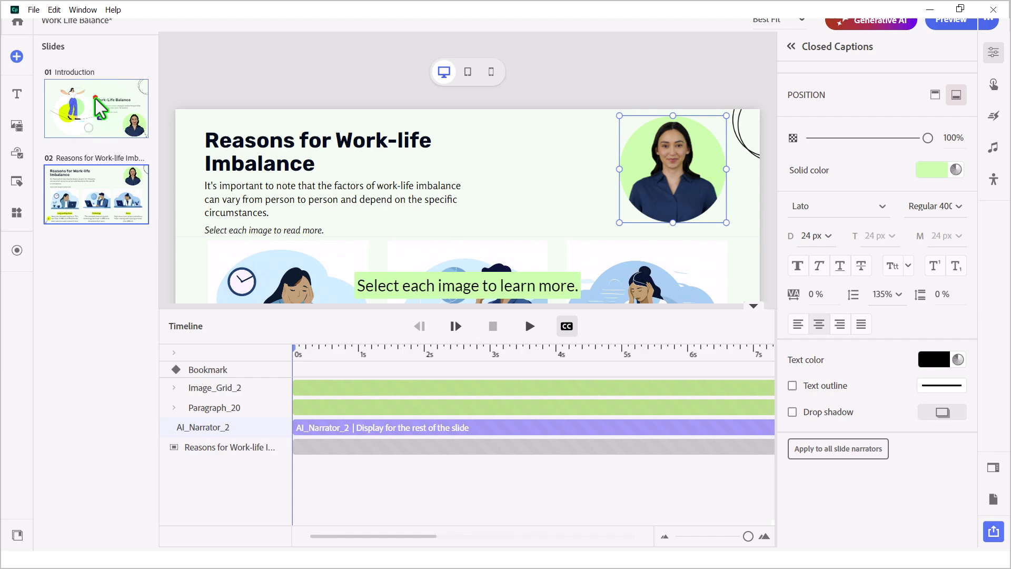
click(95, 108)
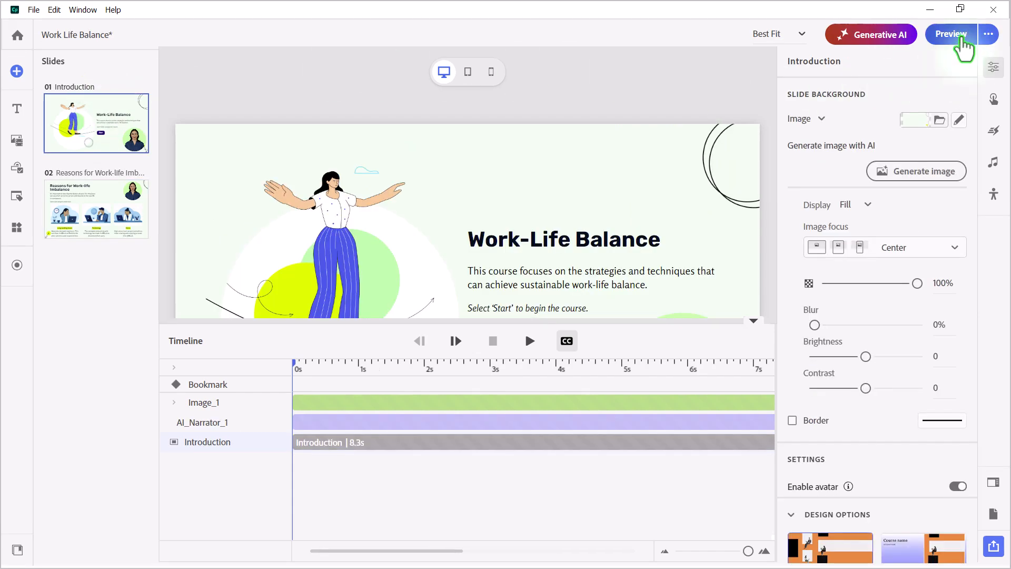
Preview the course and click the Long working hours and Technology images to play their narration.
click(950, 34)
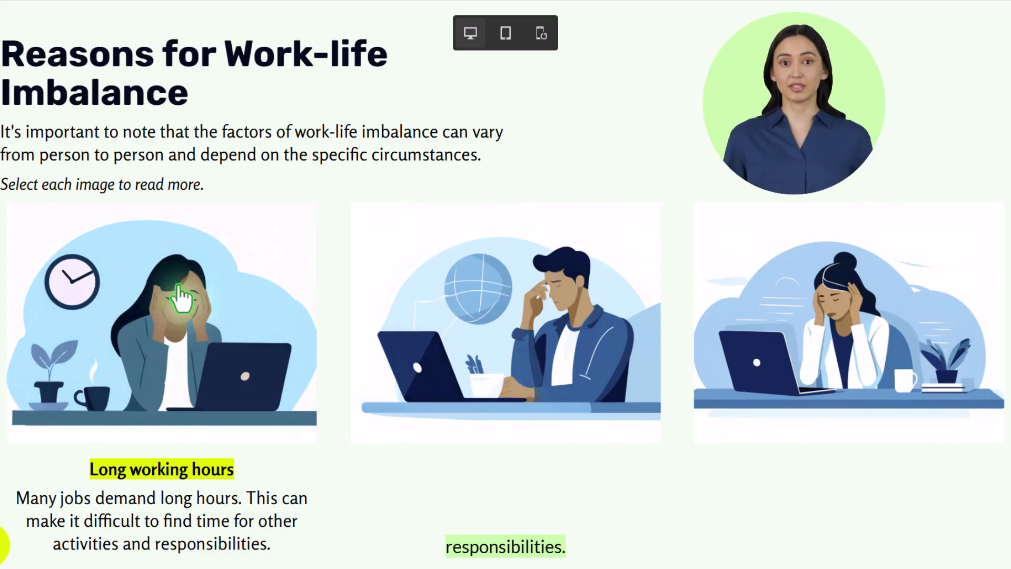
click(505, 322)
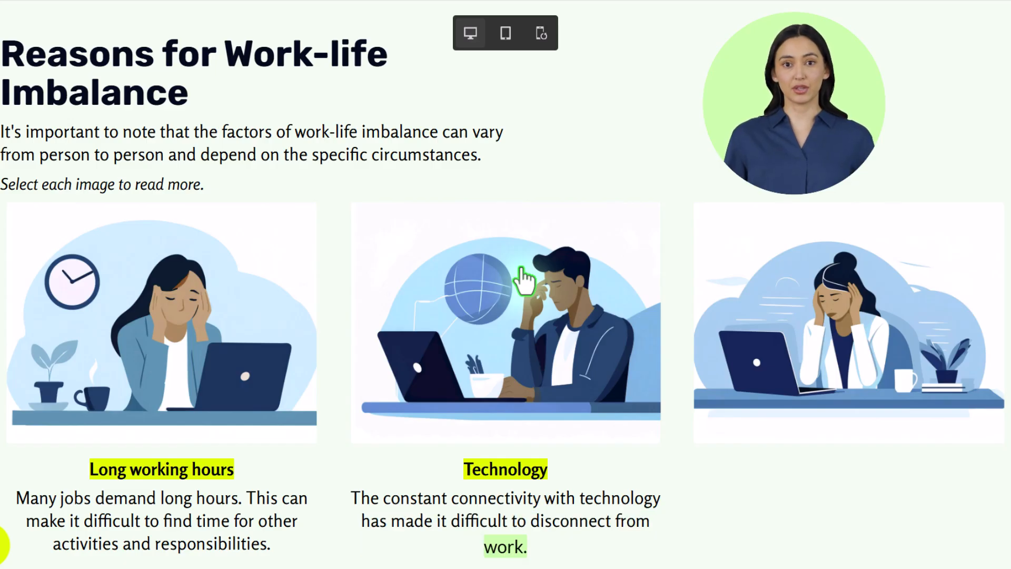
click(873, 316)
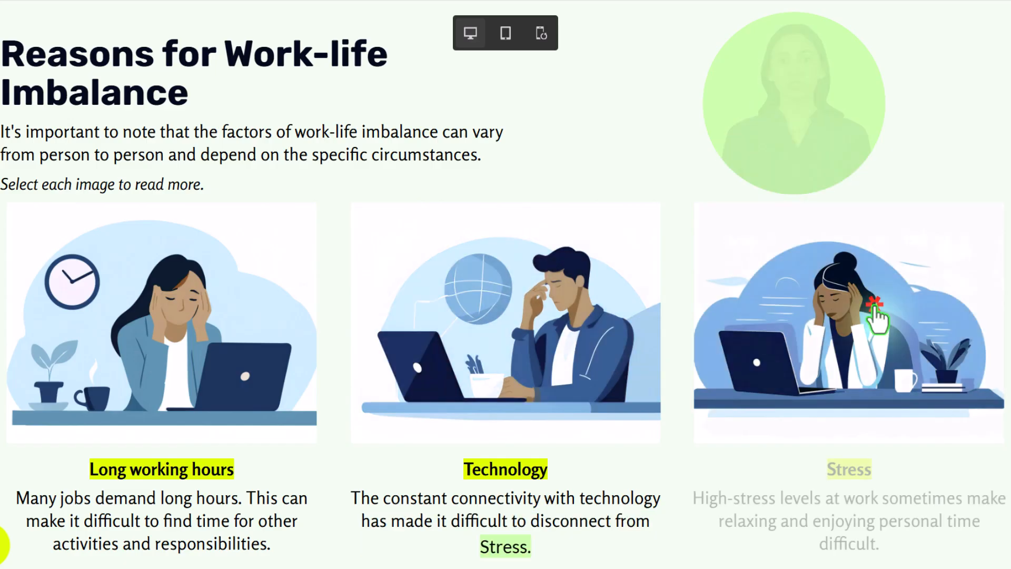